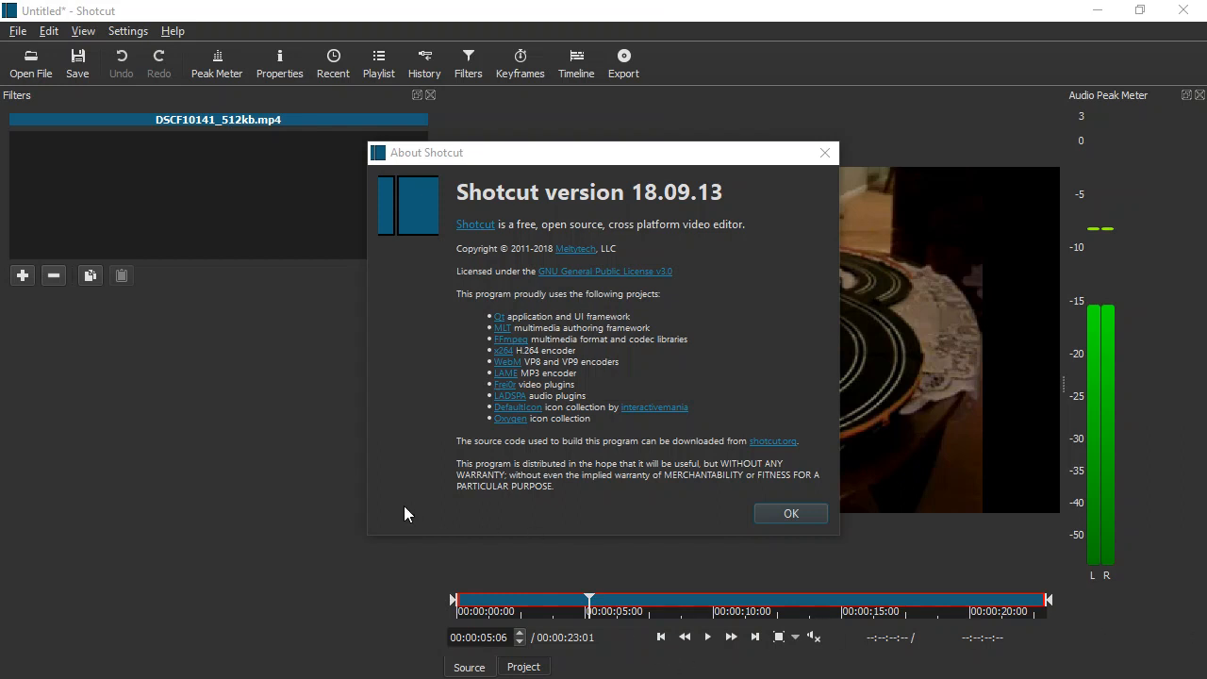
mouse_move(612, 241)
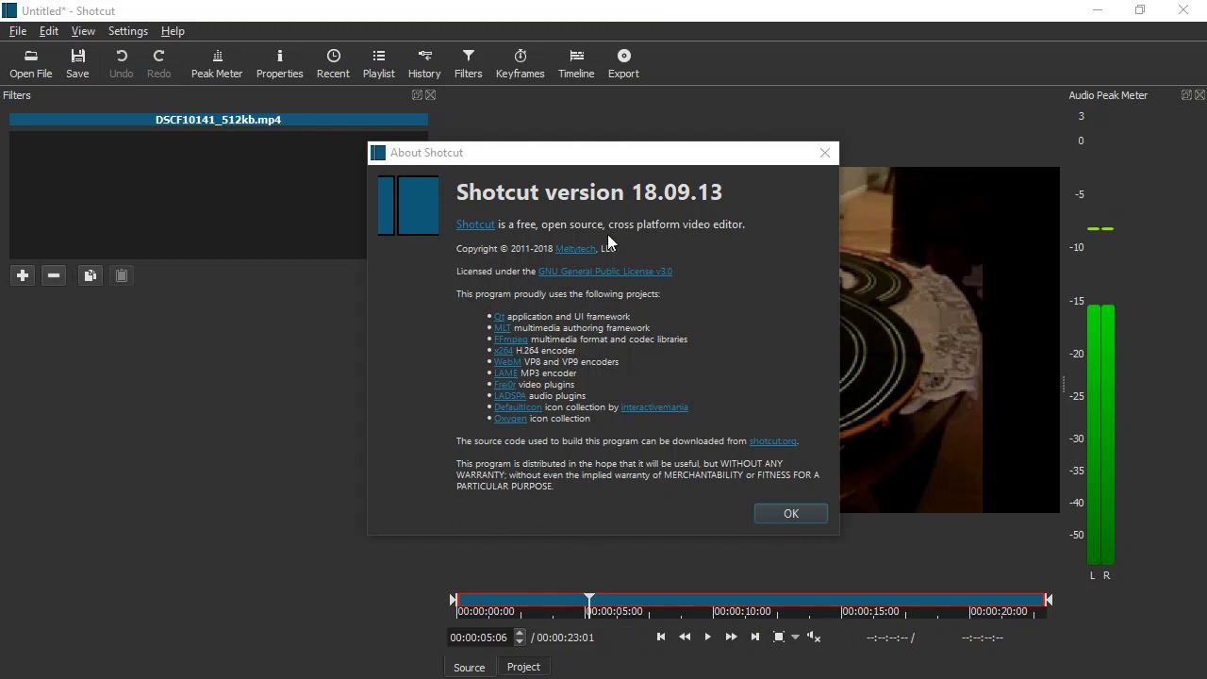
mouse_move(713, 203)
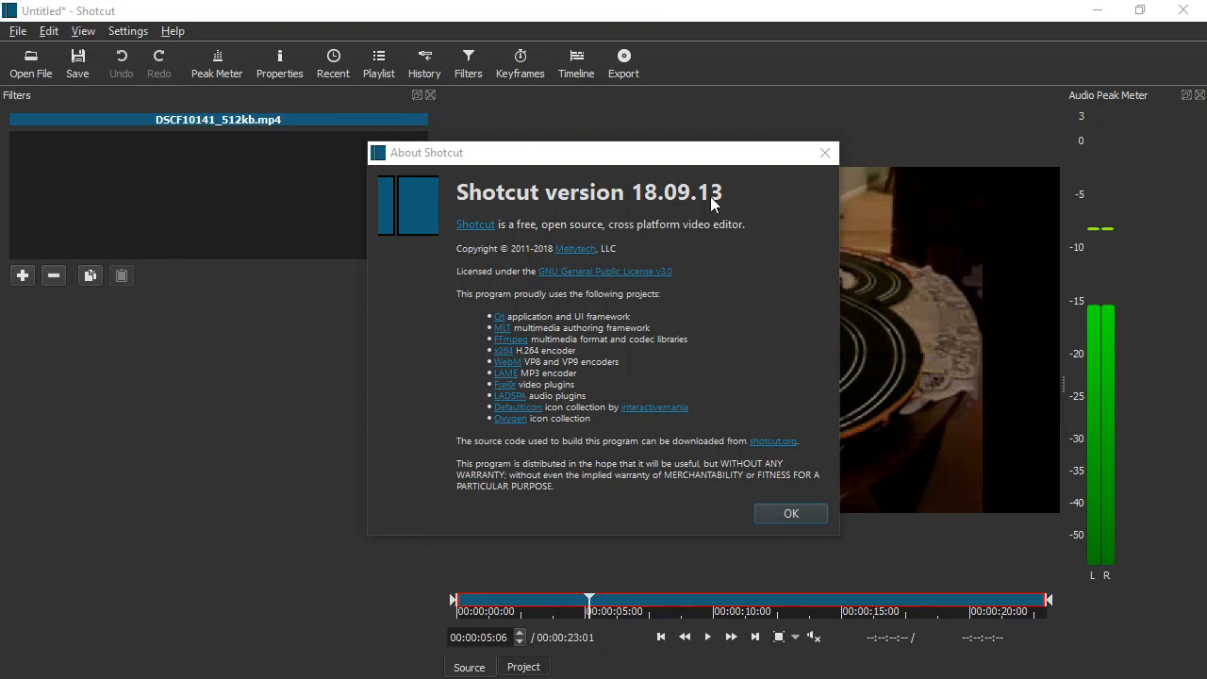
Dismiss the About dialog and play the slot-car clip through, returning near its start.
click(791, 513)
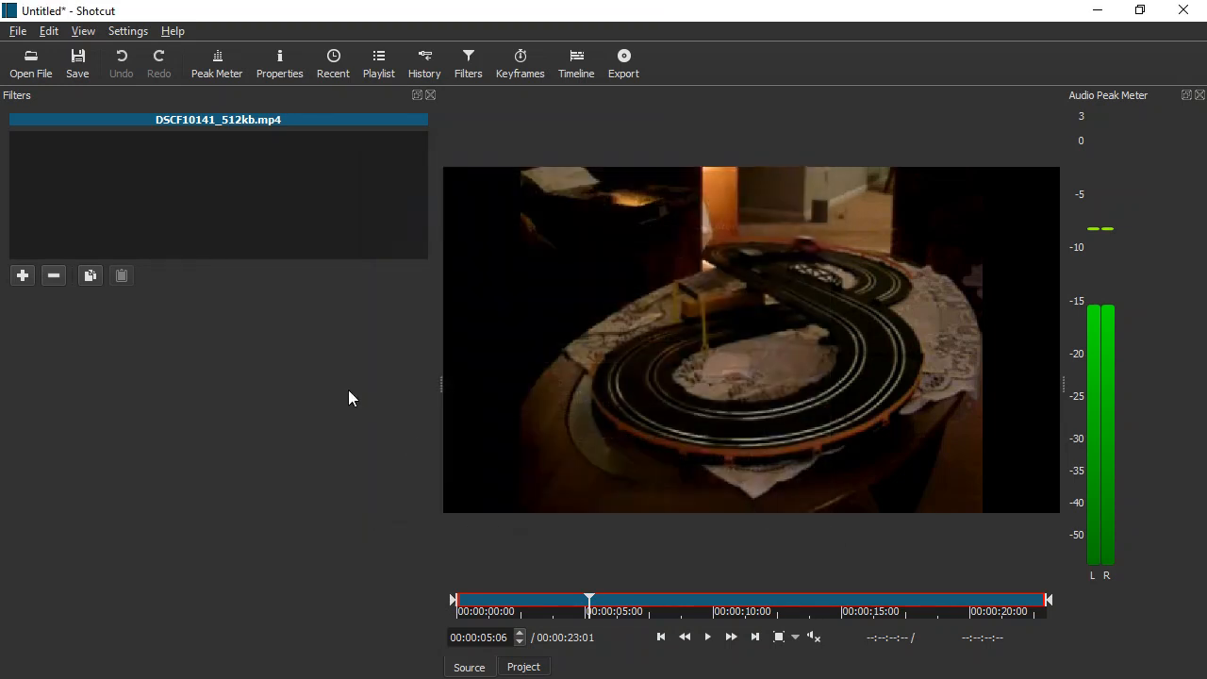
mouse_move(796, 283)
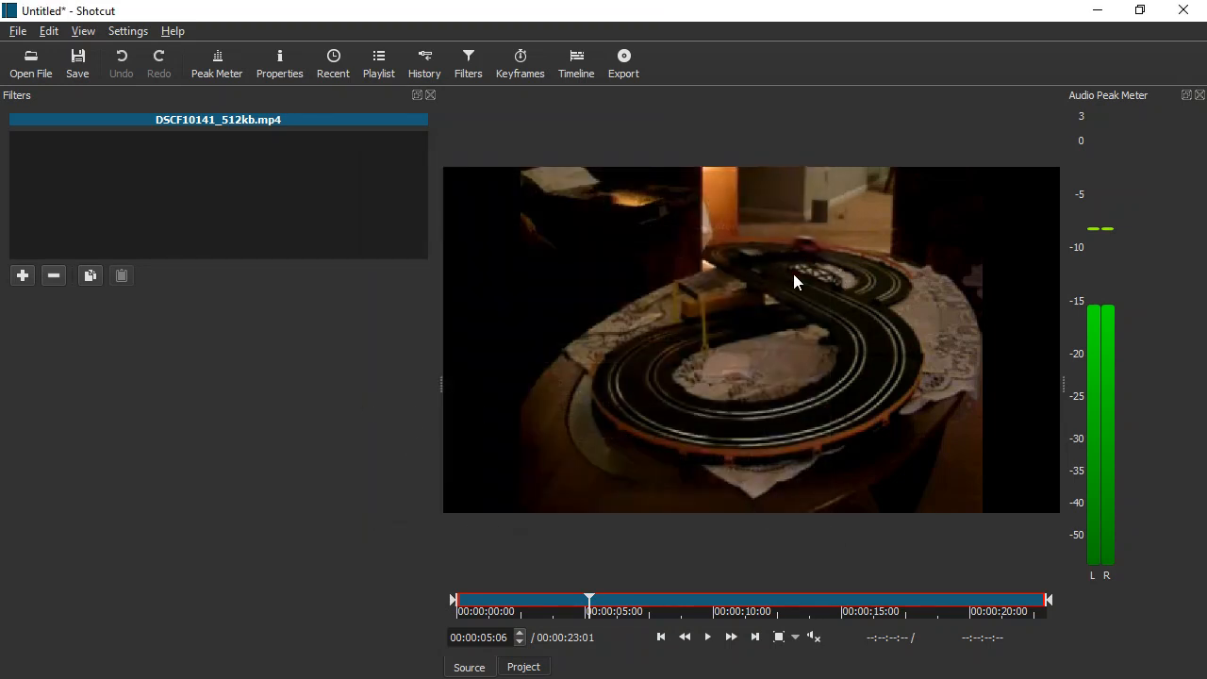
click(489, 600)
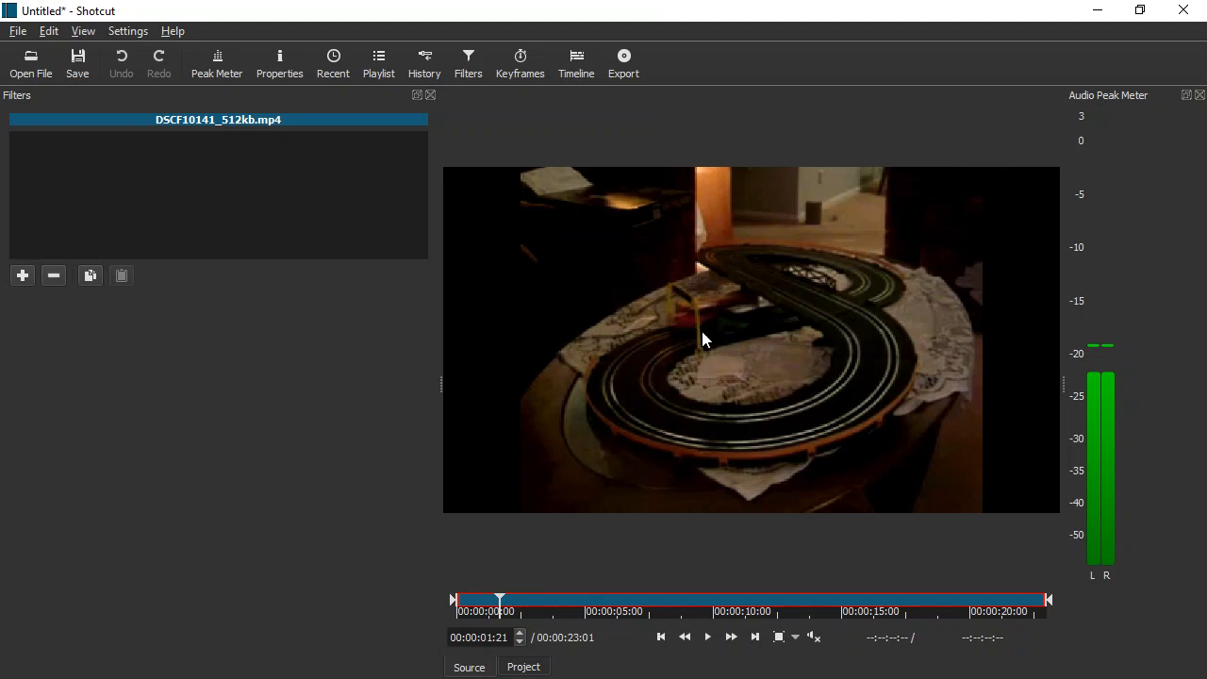
mouse_move(483, 619)
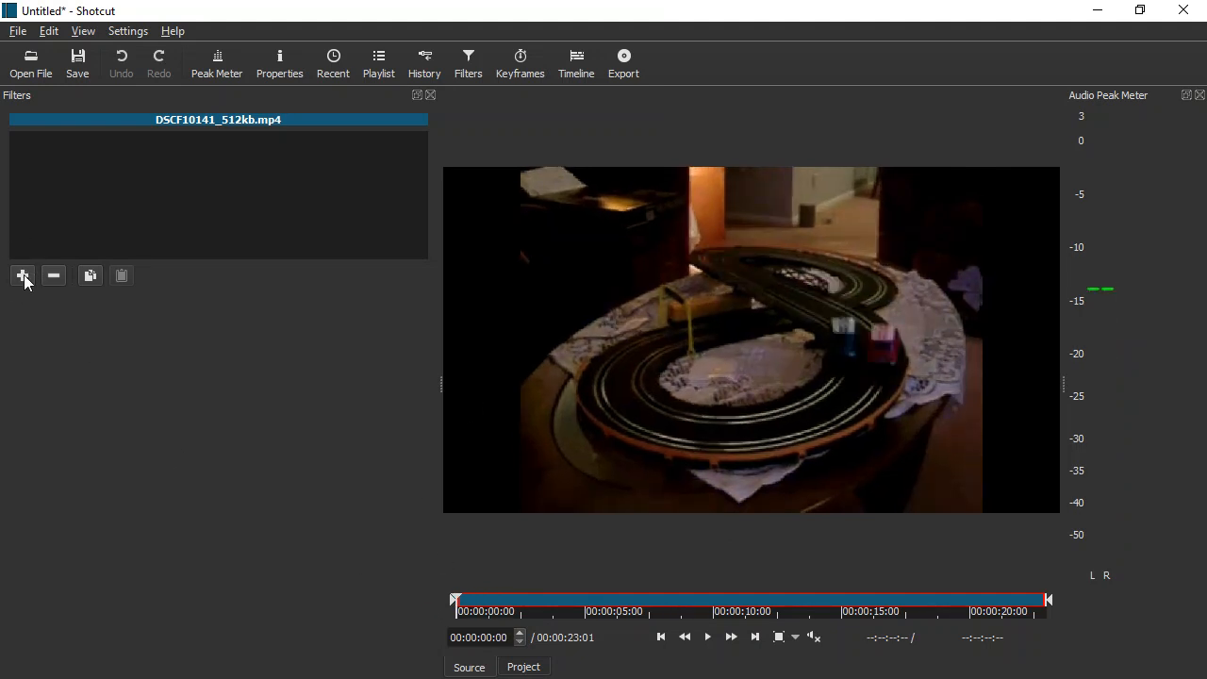
Add a Timer filter at Bottom Left with a red background, then begin a second Timer.
click(23, 276)
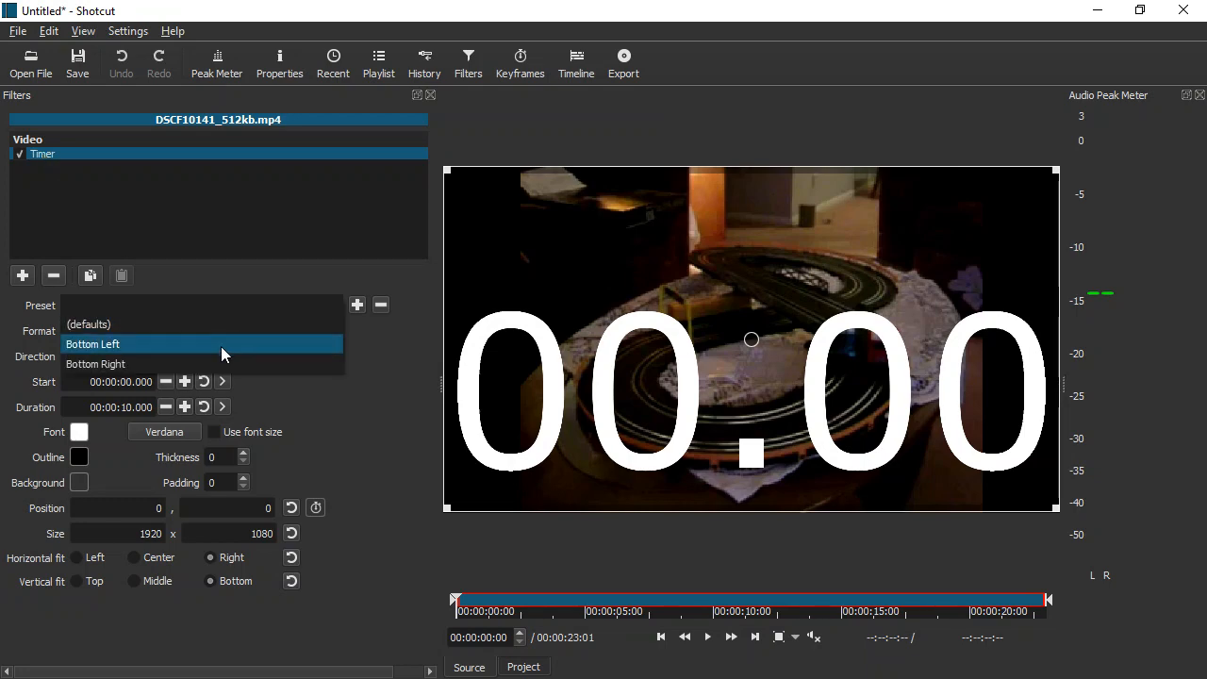
click(92, 343)
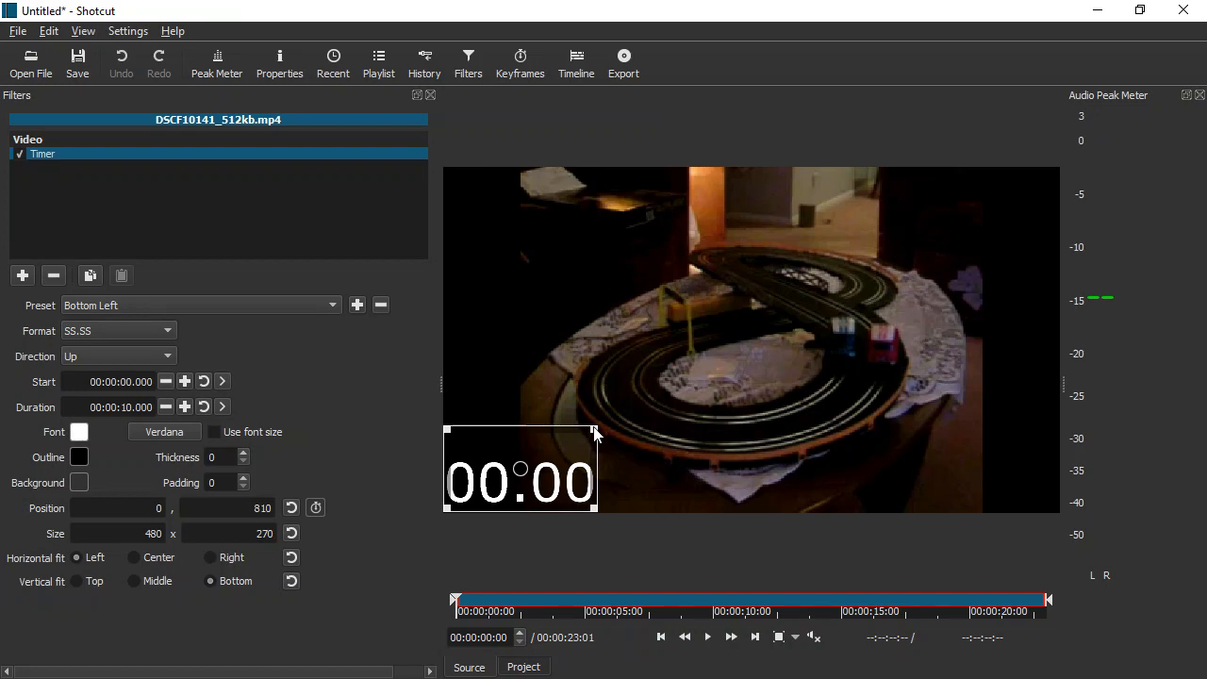
mouse_move(243, 474)
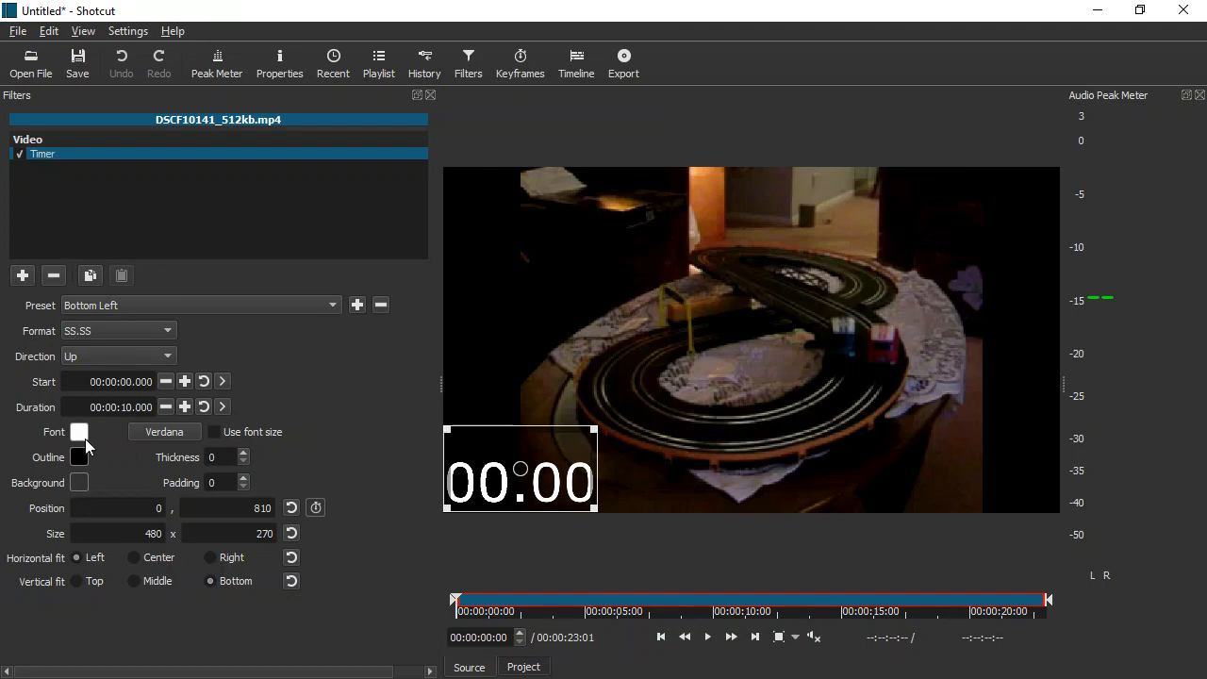
click(79, 430)
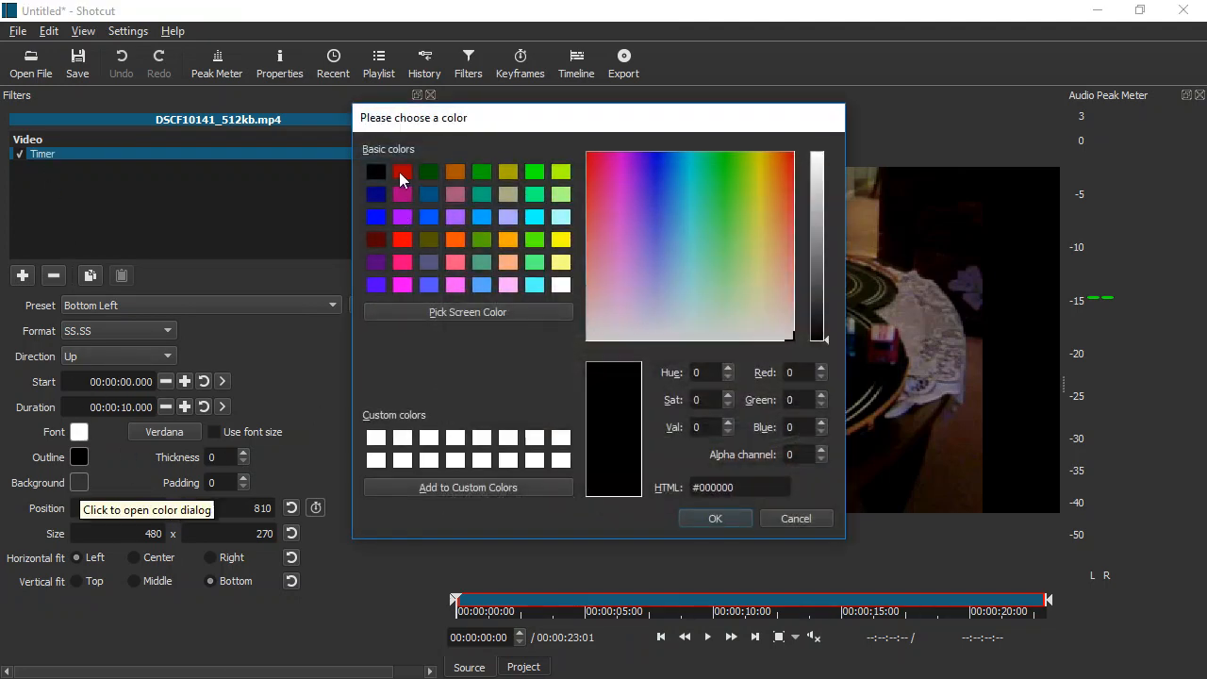
click(715, 517)
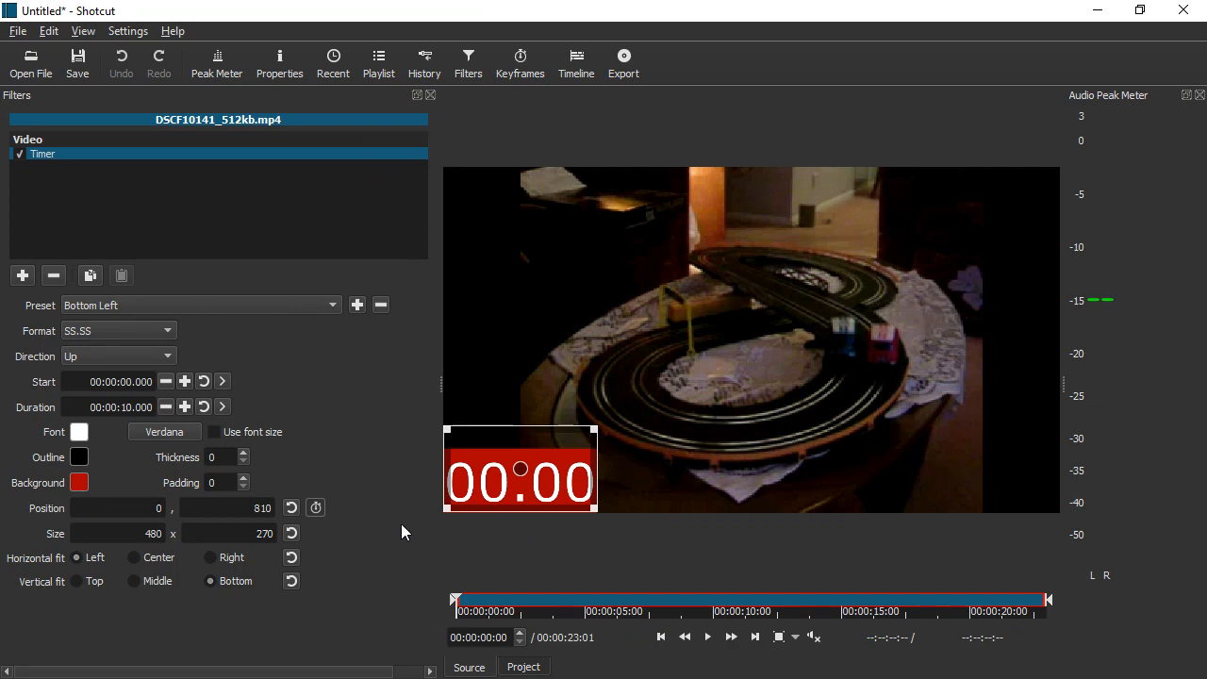
click(23, 276)
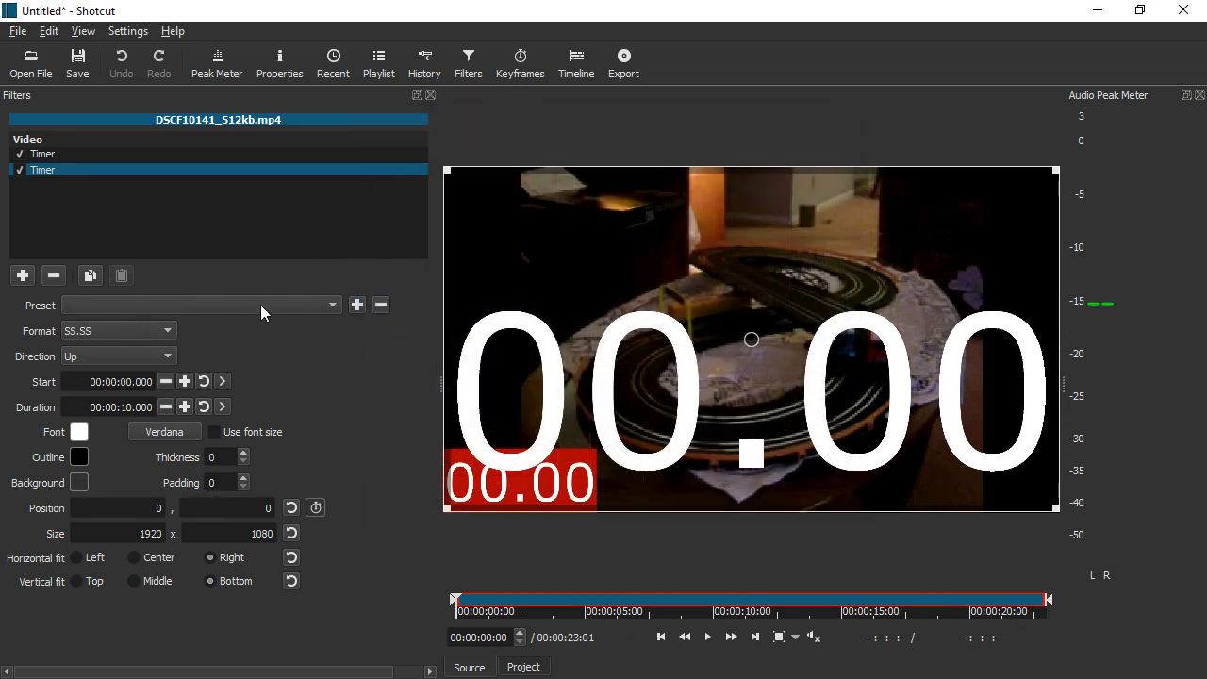
Give the second Timer the Bottom Right preset and a blue background.
click(332, 305)
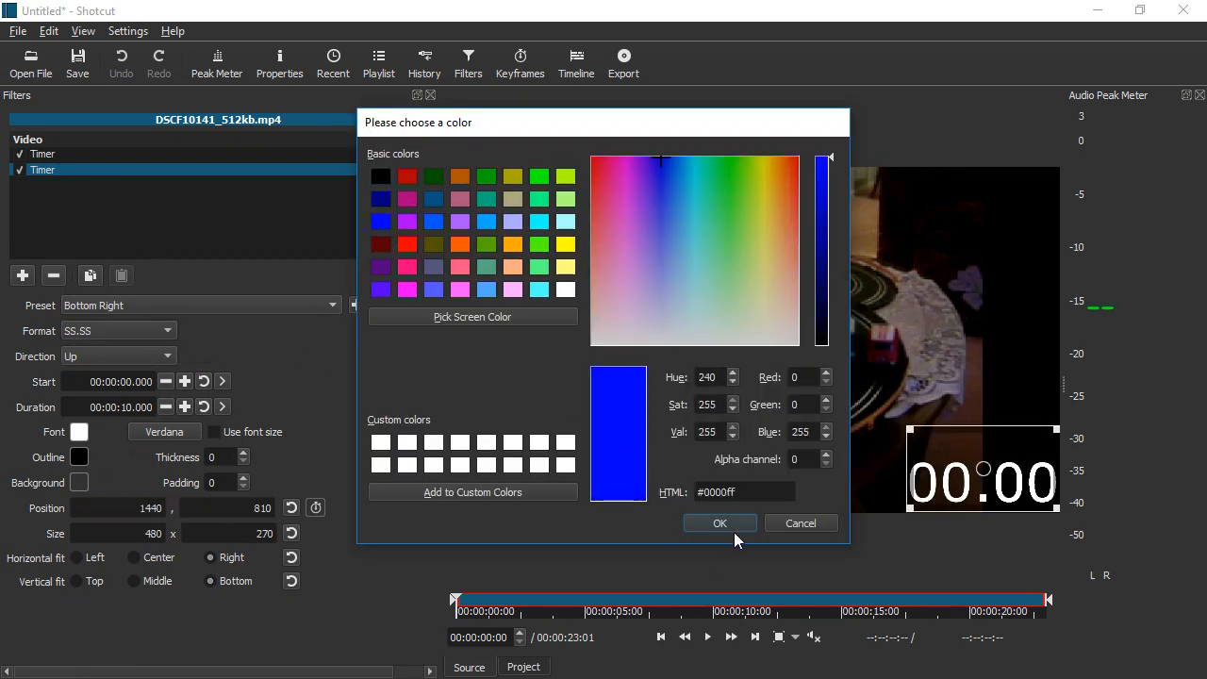
click(720, 523)
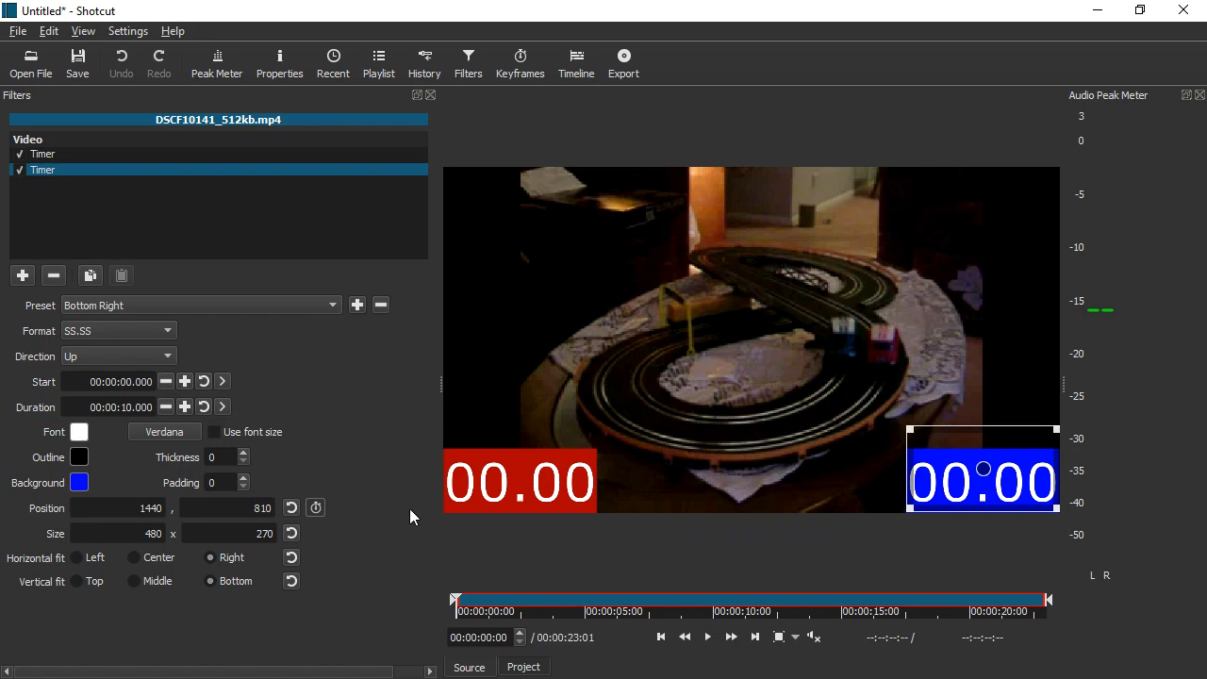
mouse_move(385, 506)
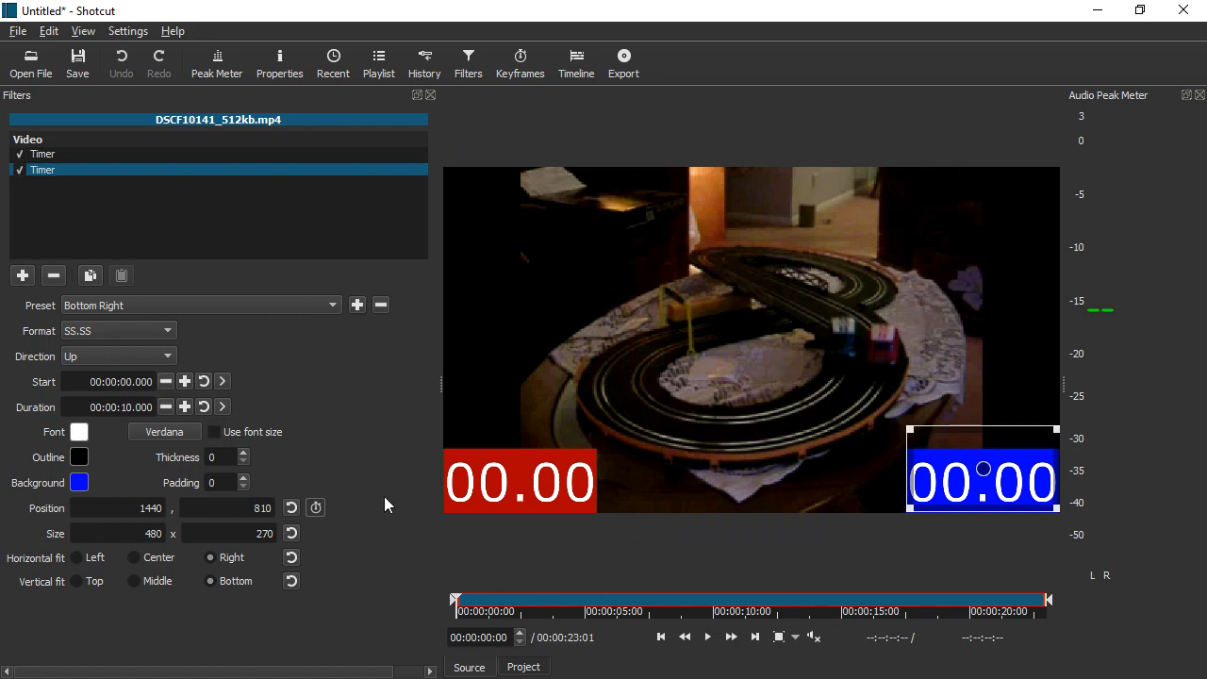
mouse_move(192, 341)
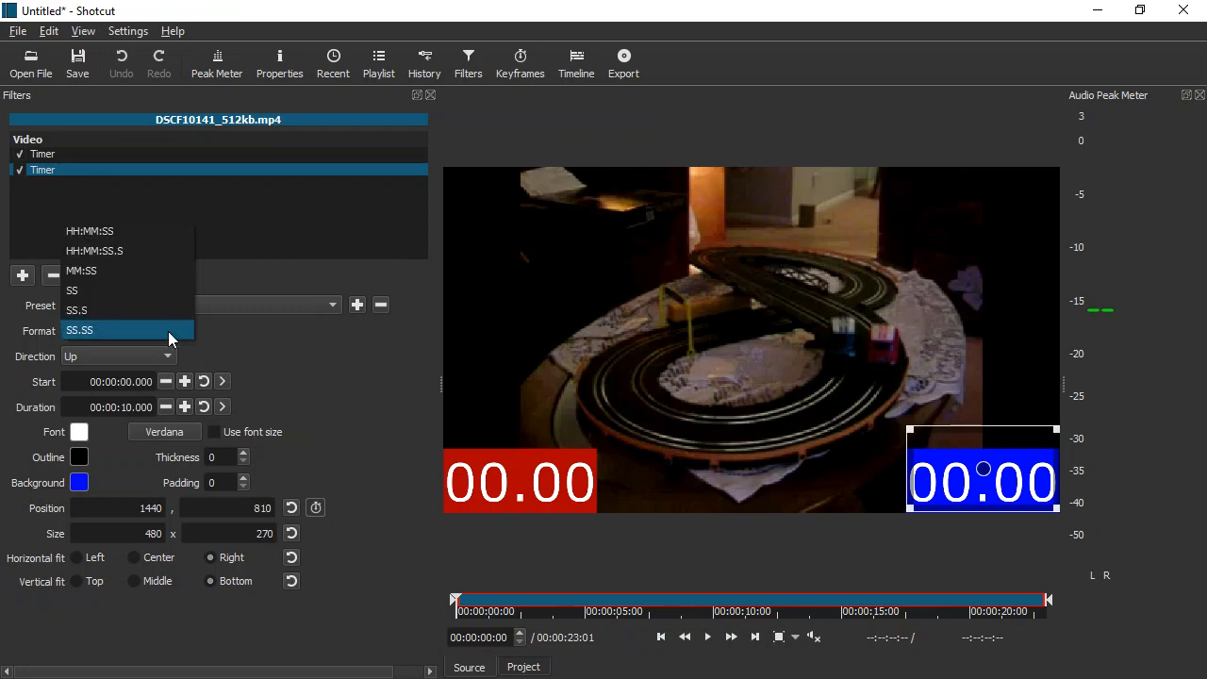
mouse_move(159, 230)
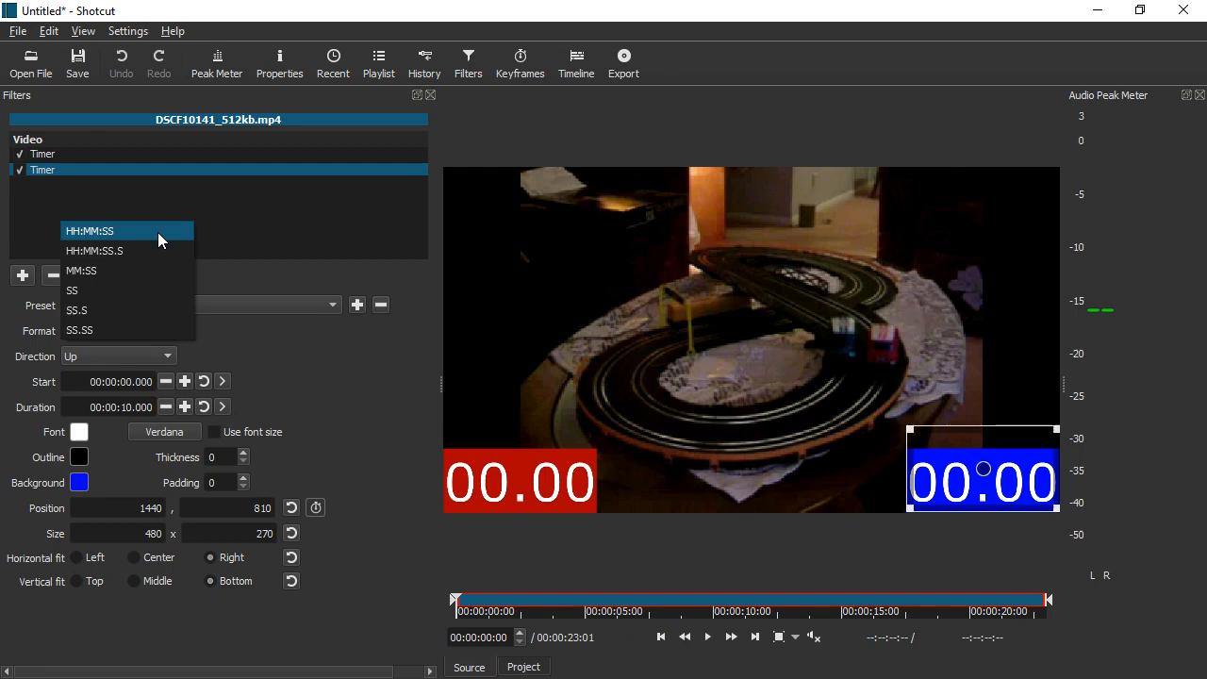
click(88, 230)
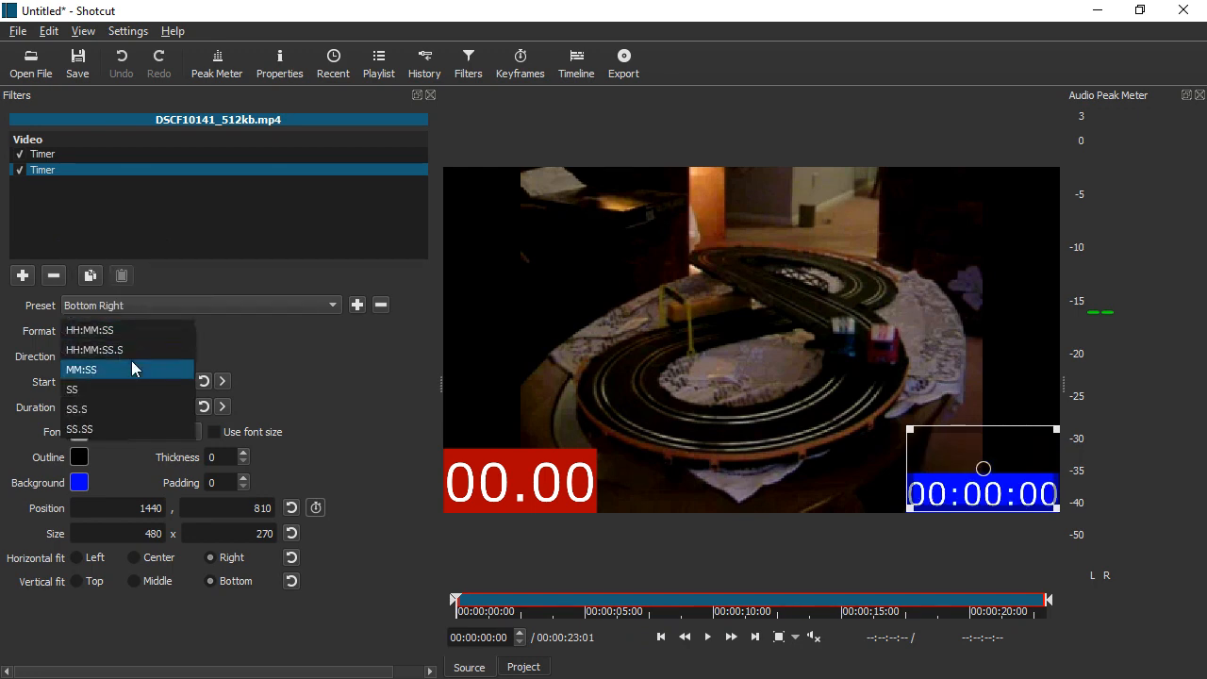
click(95, 349)
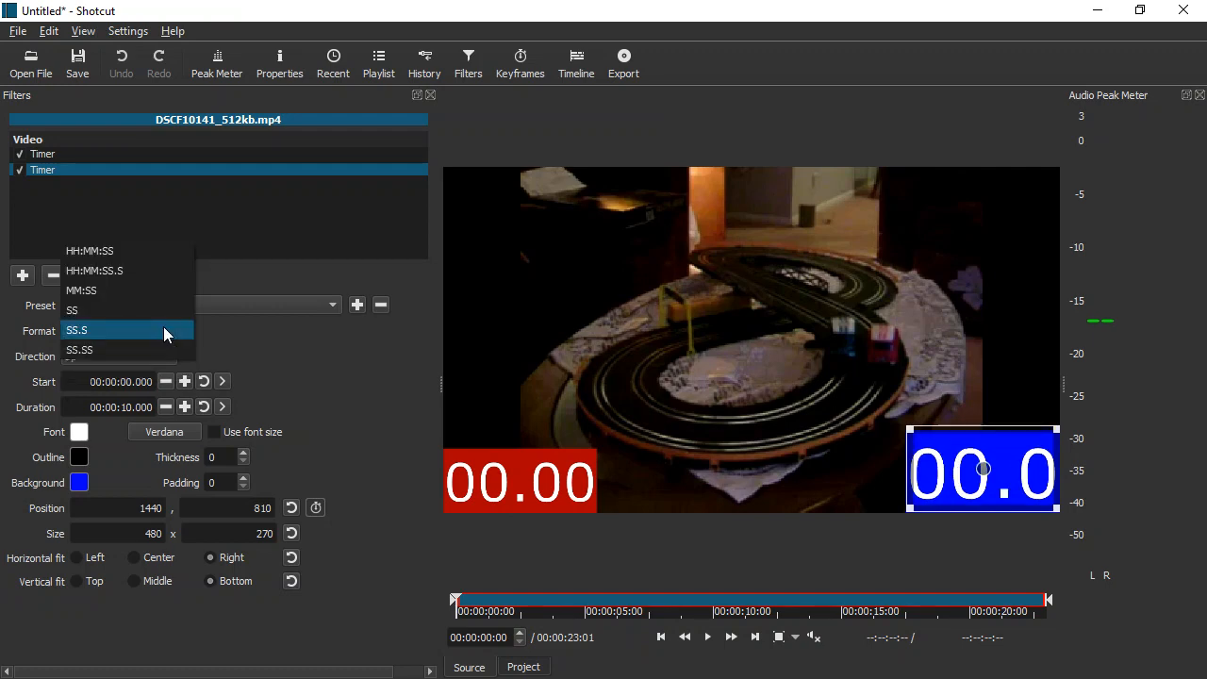
click(80, 349)
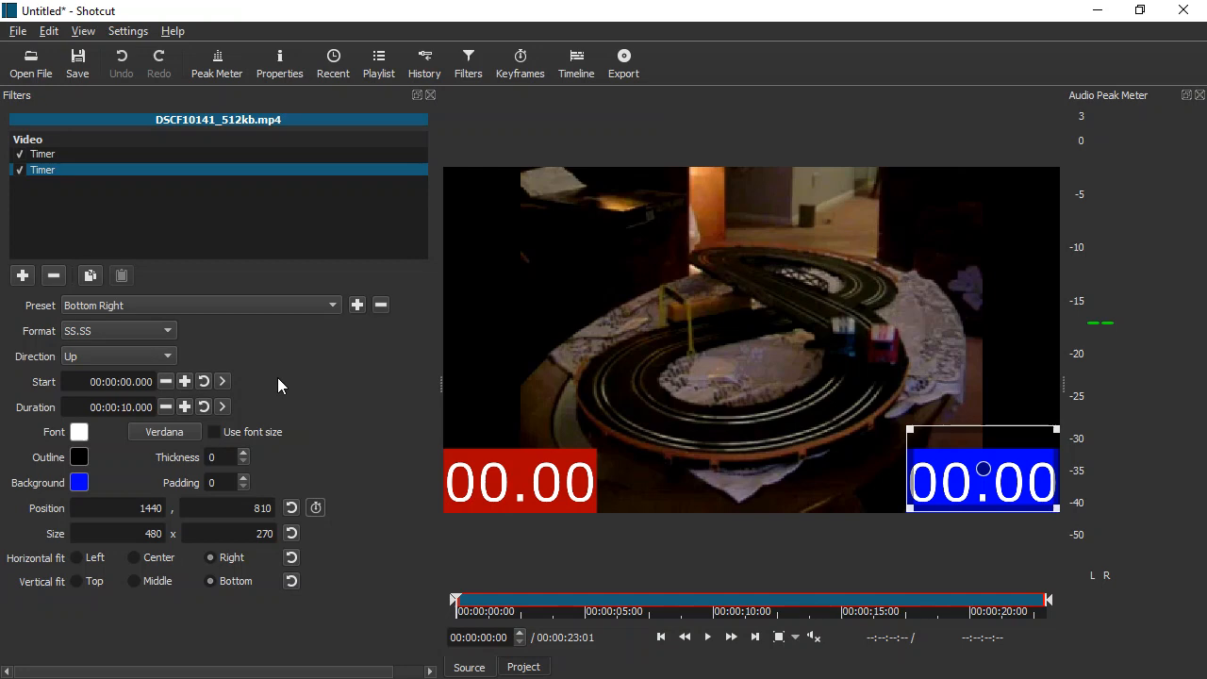
mouse_move(376, 464)
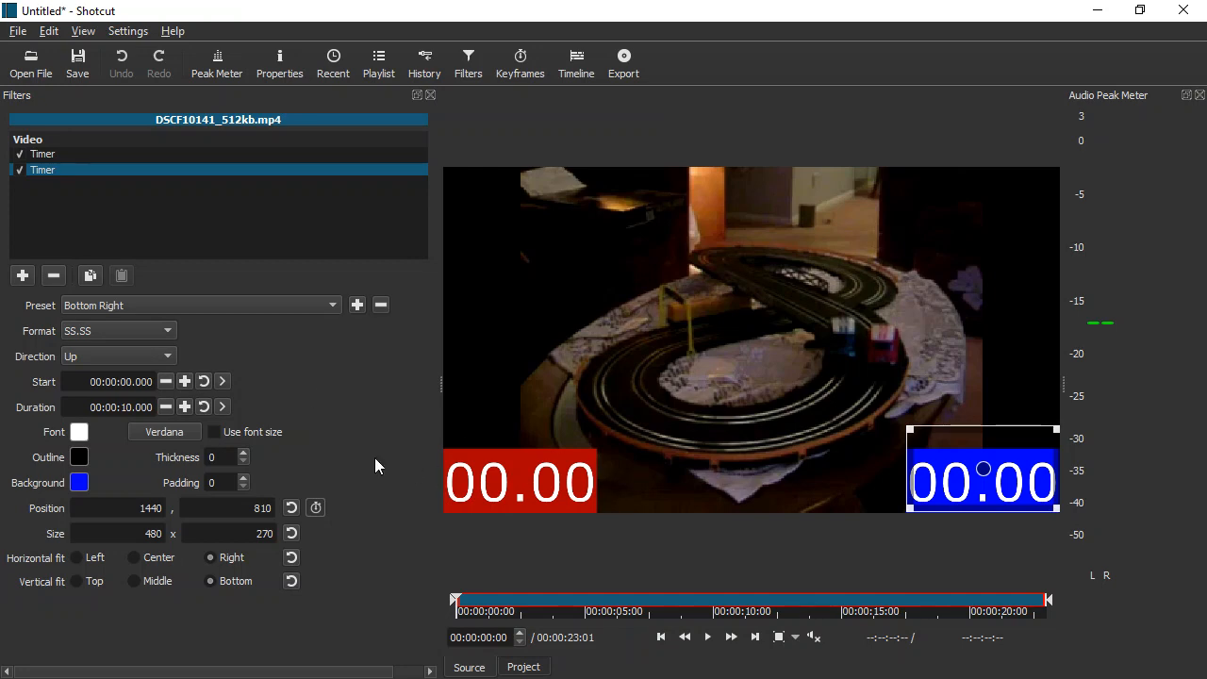
mouse_move(192, 364)
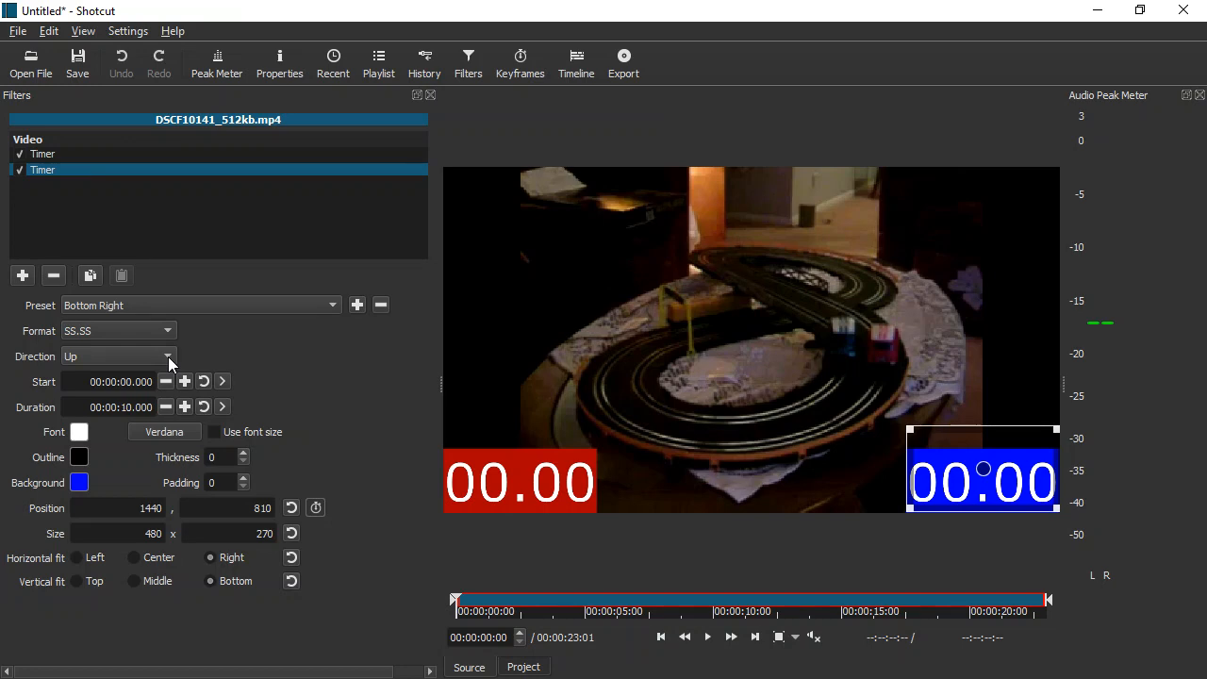
mouse_move(710, 643)
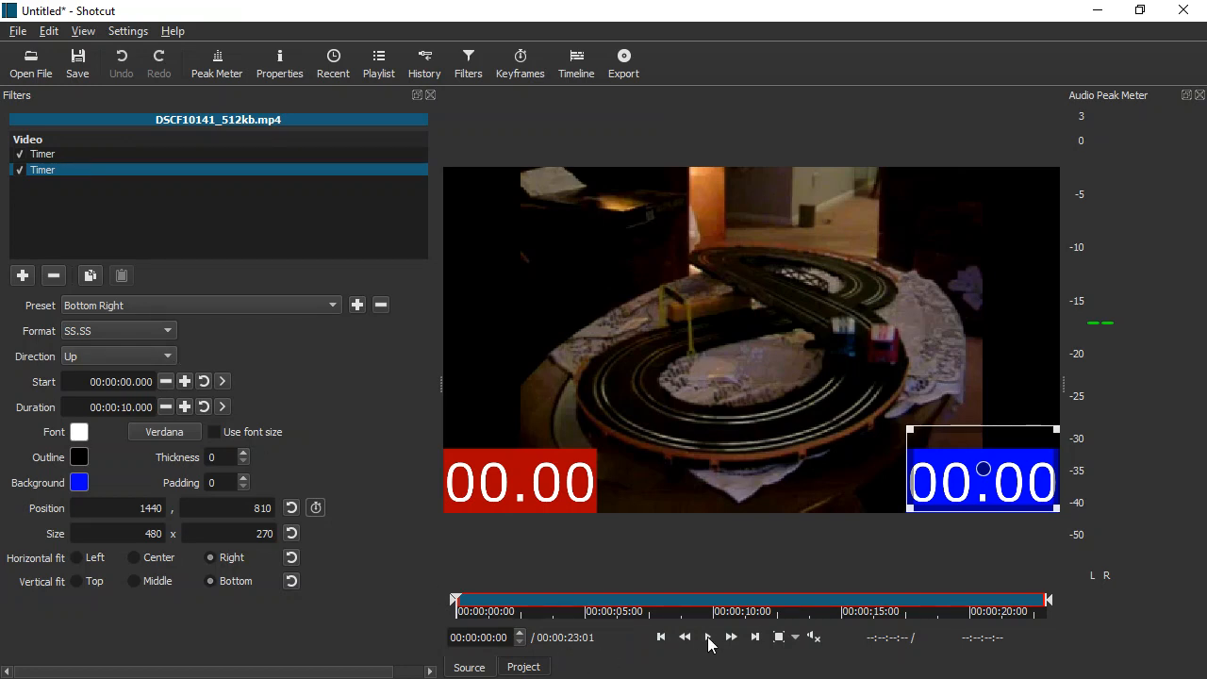
click(708, 637)
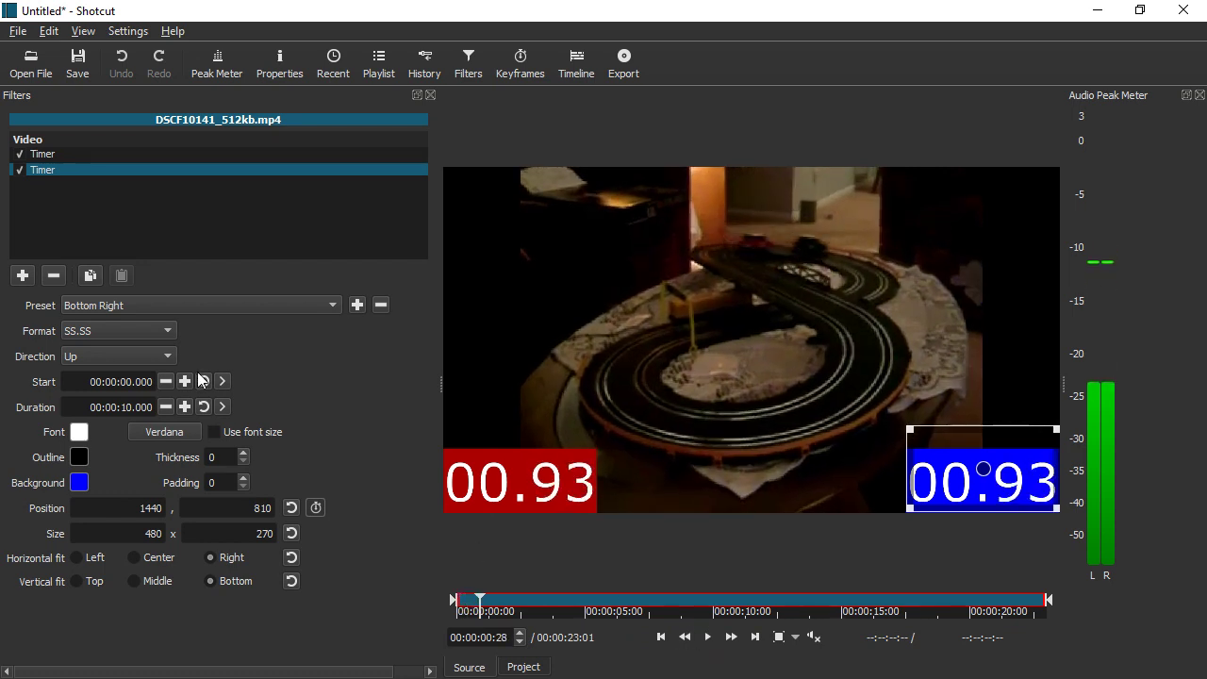
click(117, 355)
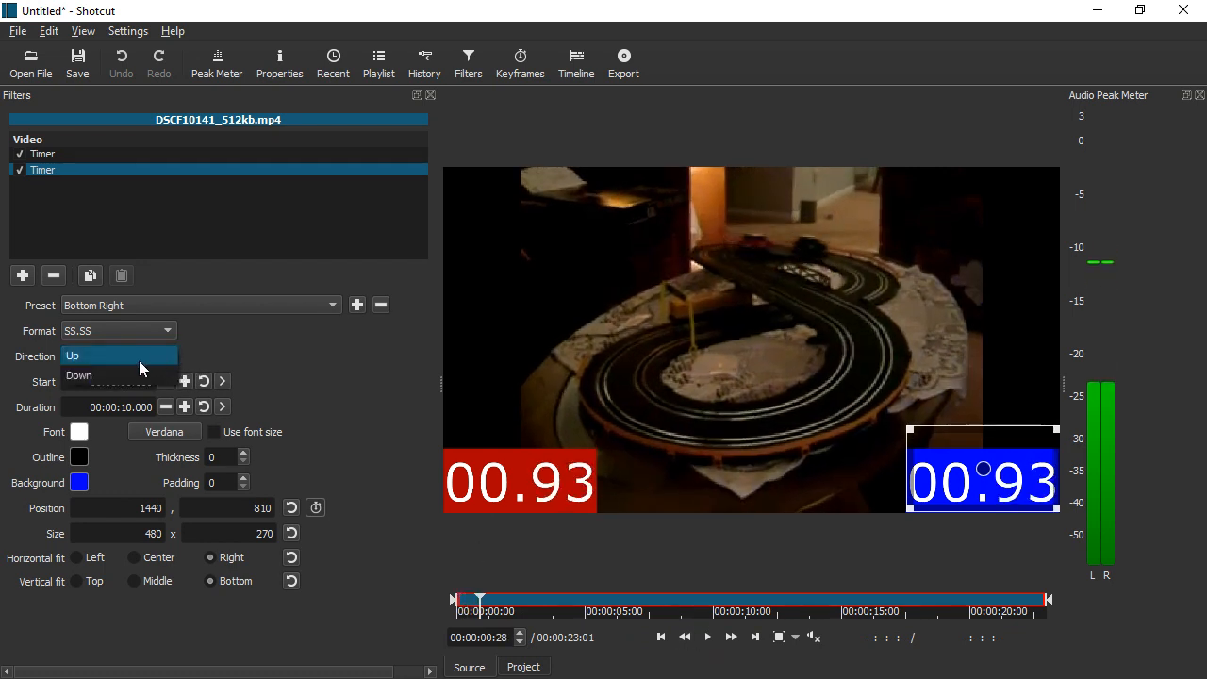
click(79, 375)
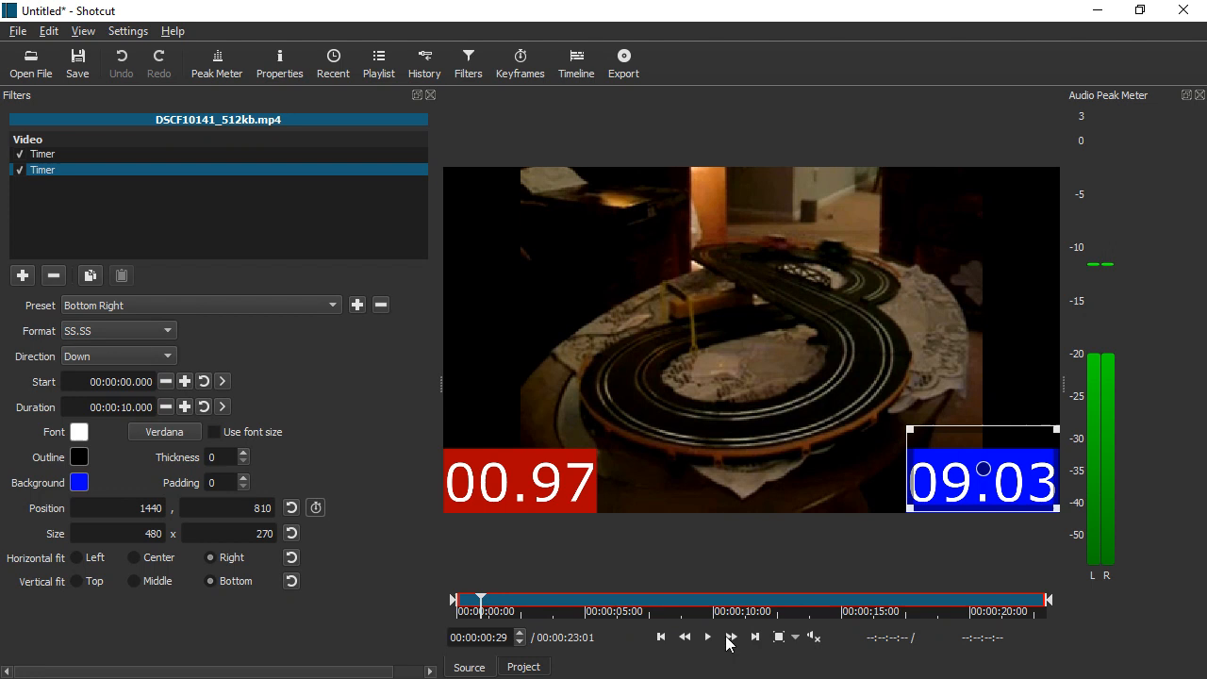
click(707, 638)
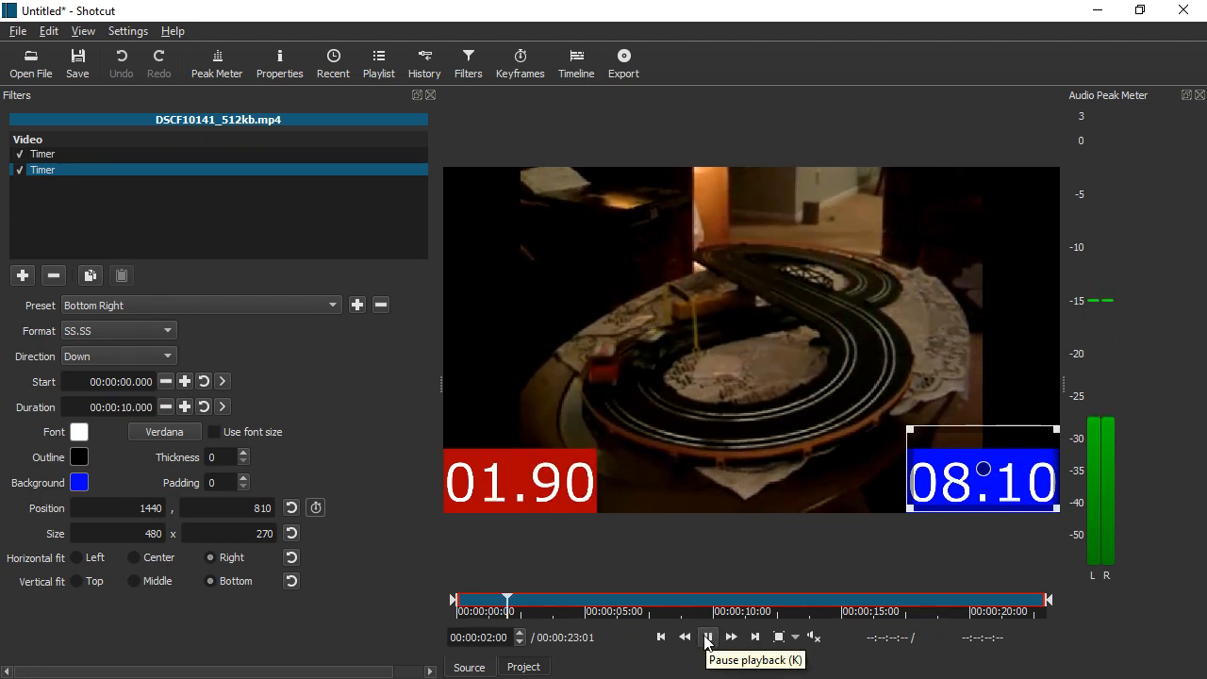
click(708, 637)
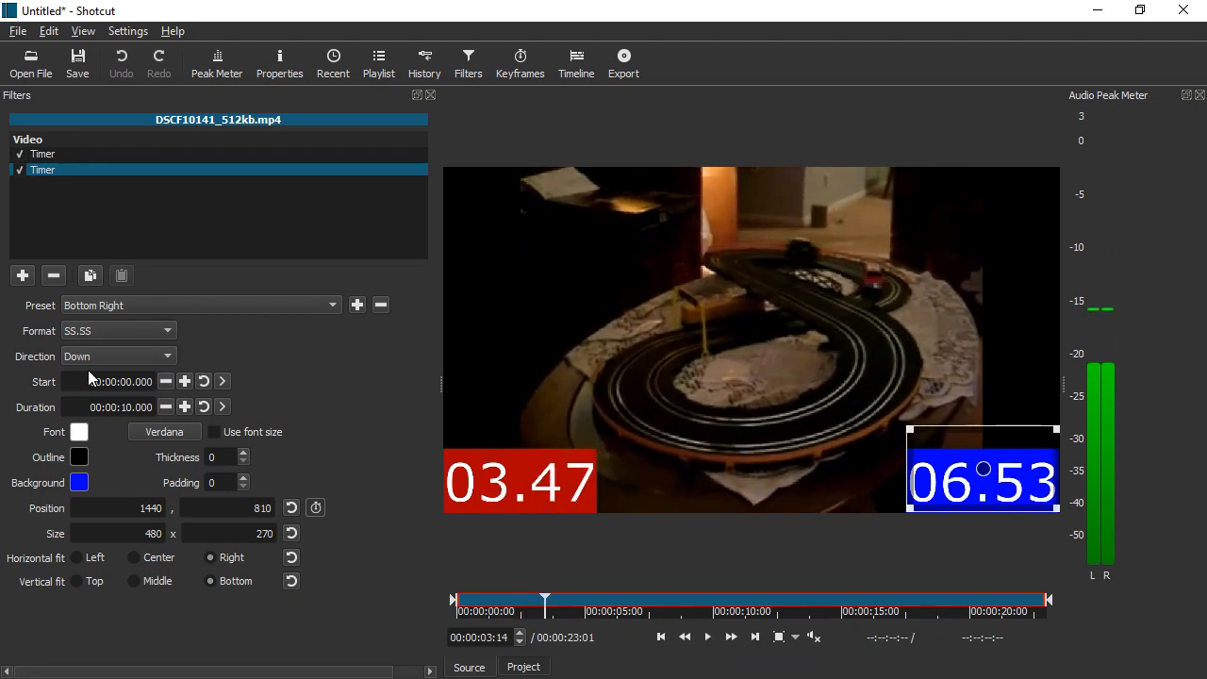
click(117, 355)
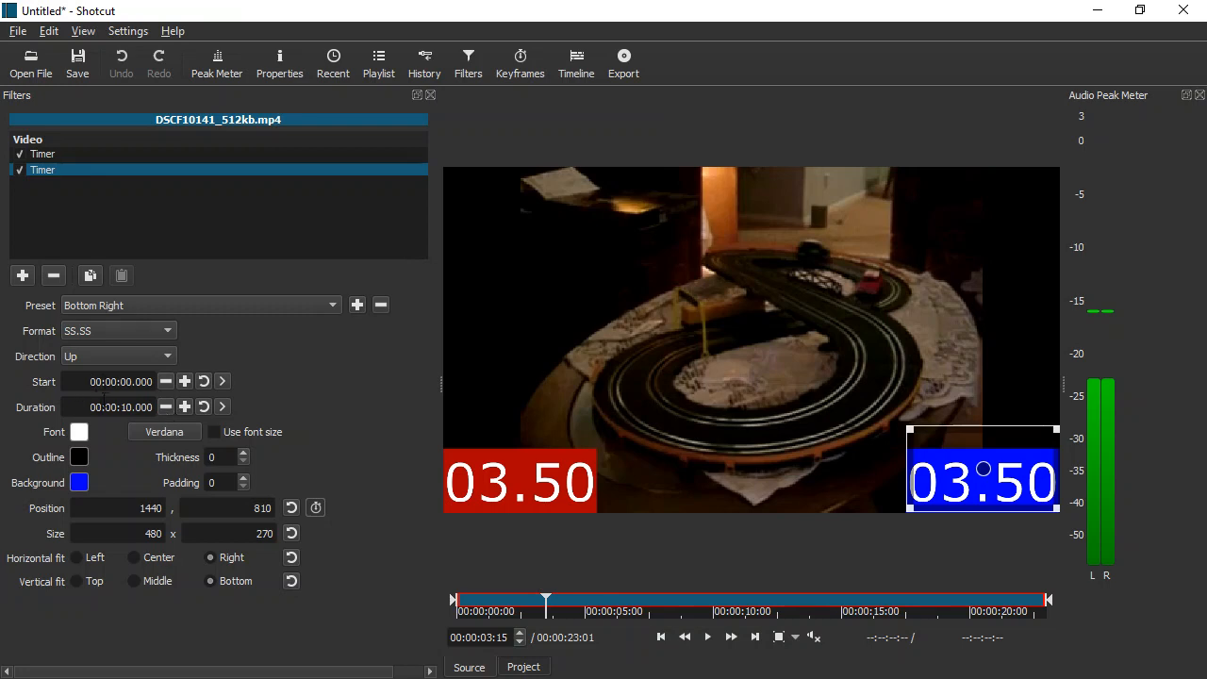
Set the blue Timer's start to the playhead at 00:00:01:00 and play to check it.
triple_click(121, 381)
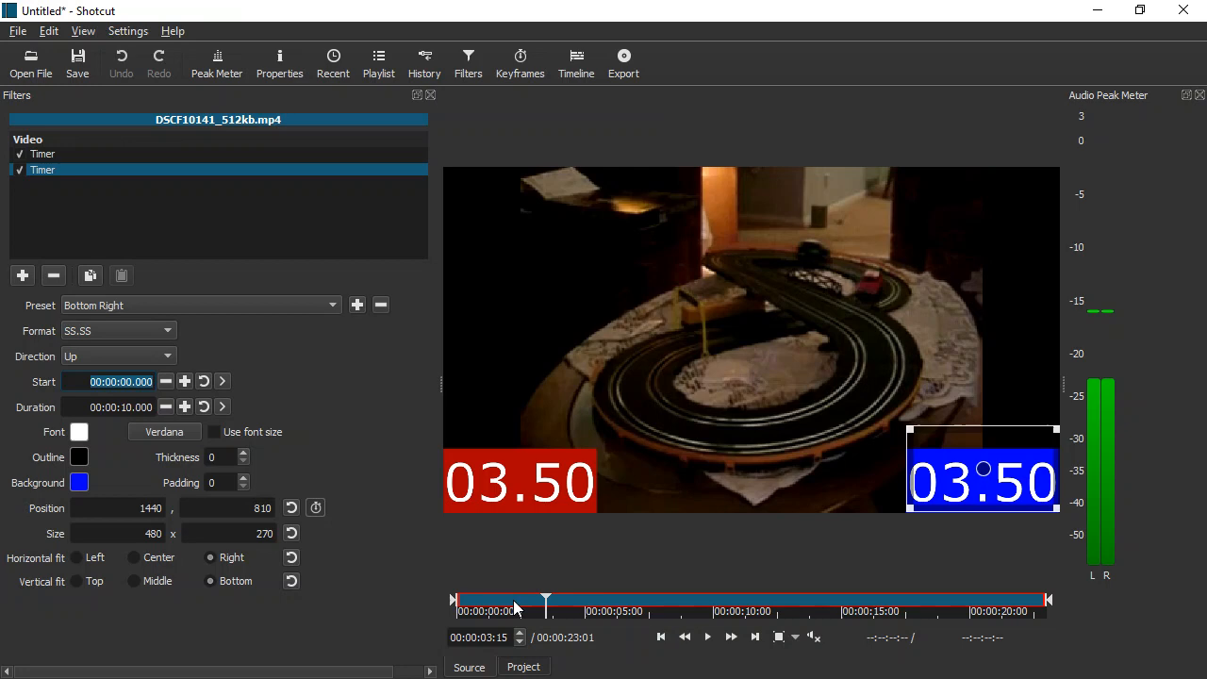
click(461, 600)
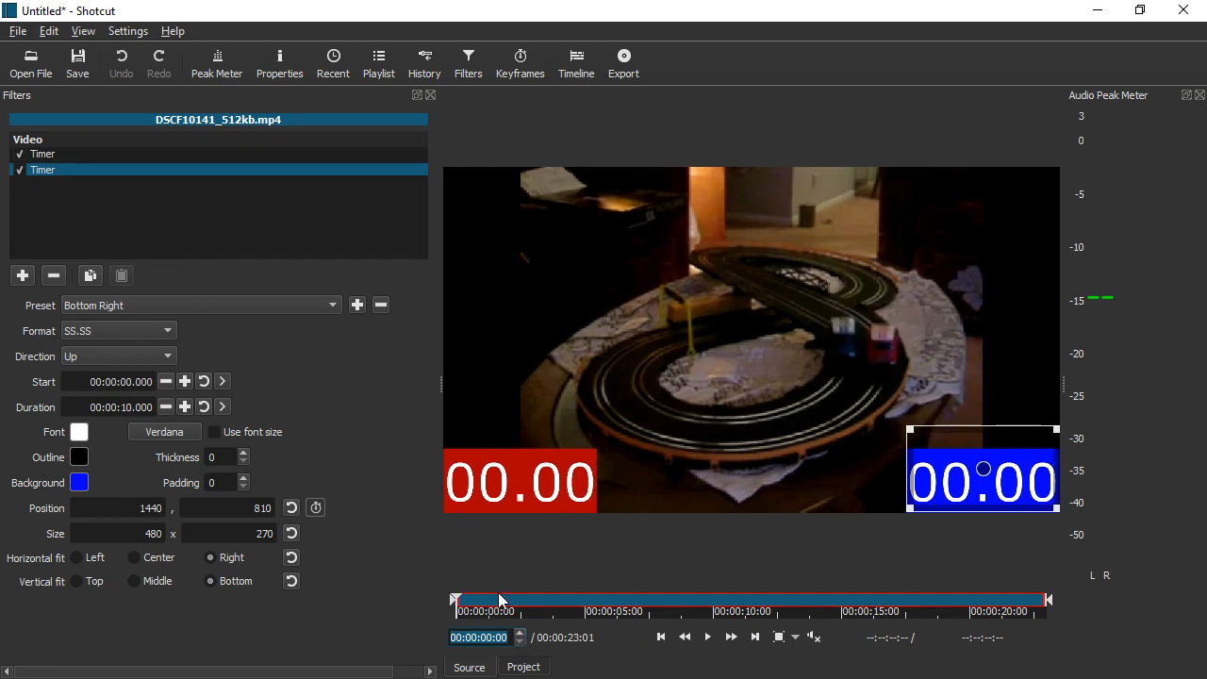
mouse_move(500, 604)
text(1)
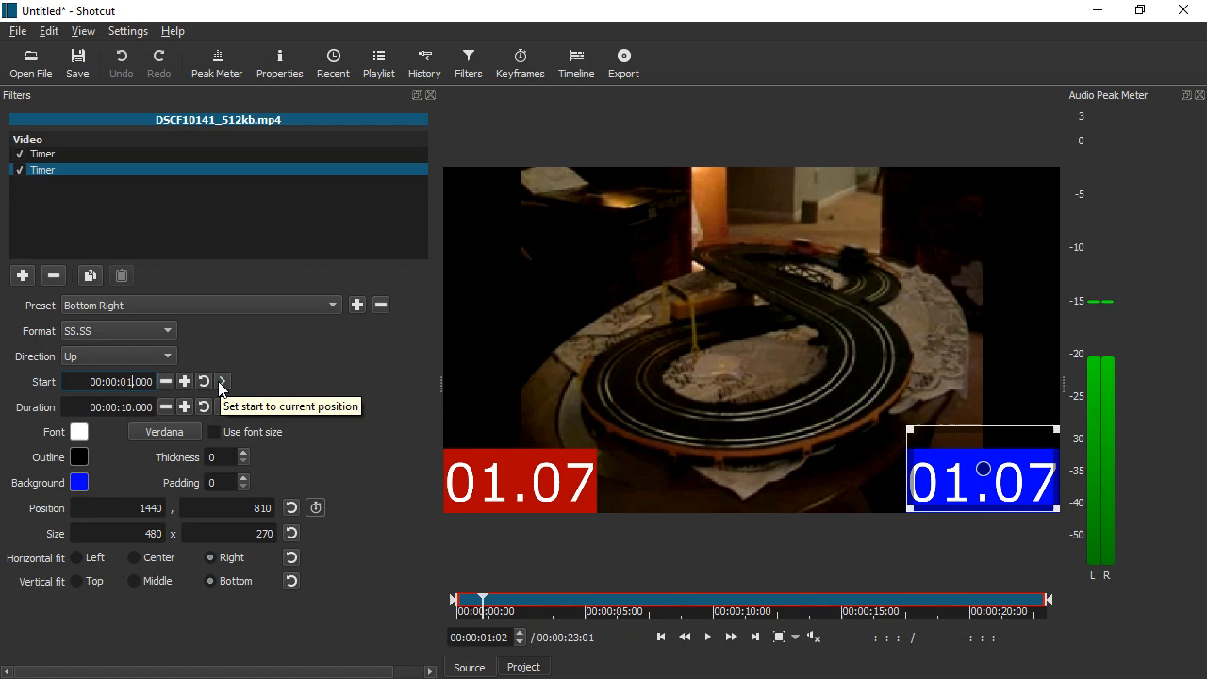
click(222, 381)
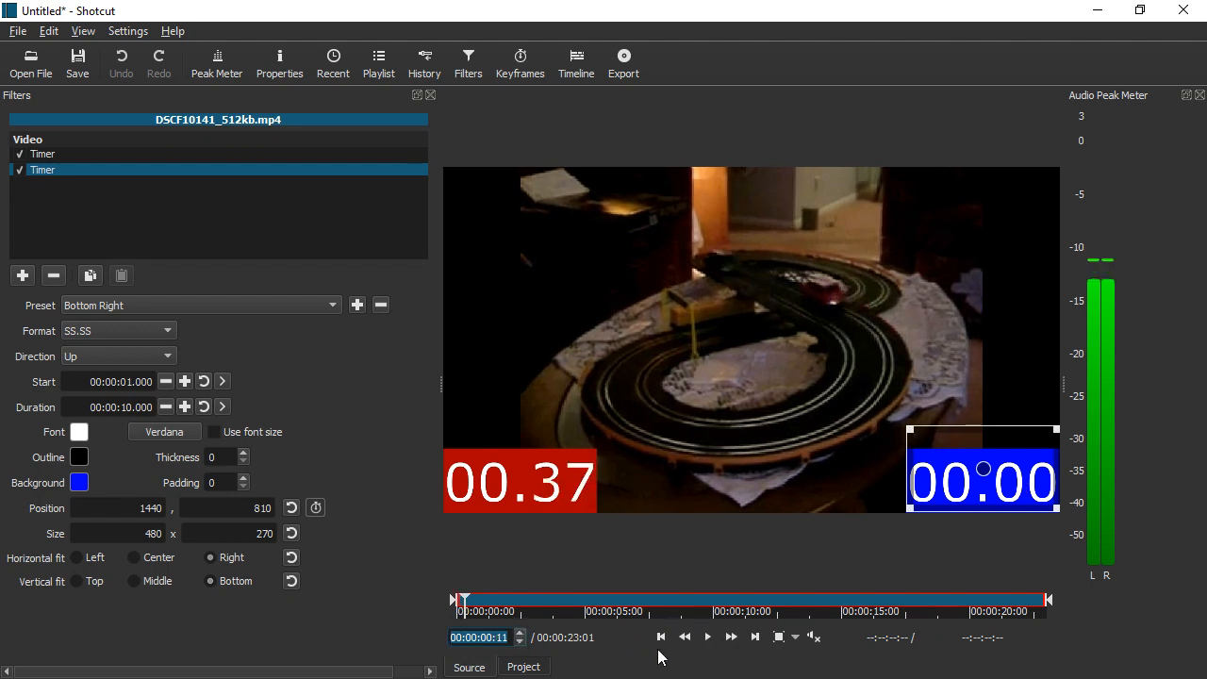
click(707, 638)
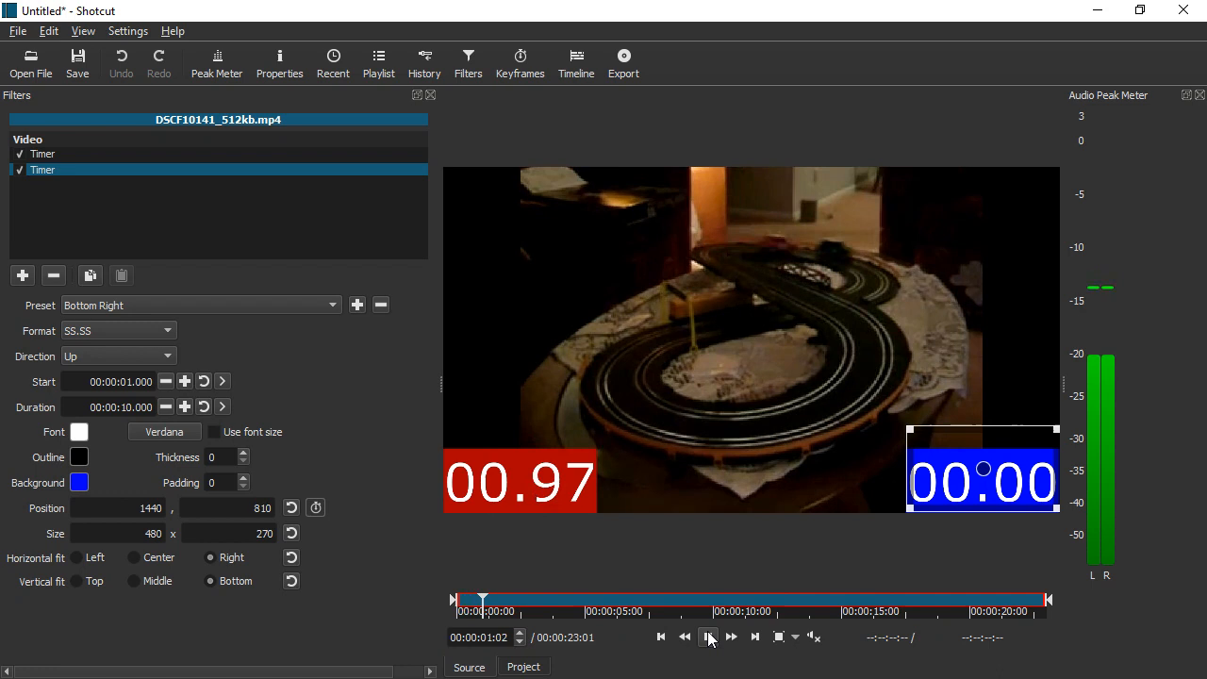
click(710, 638)
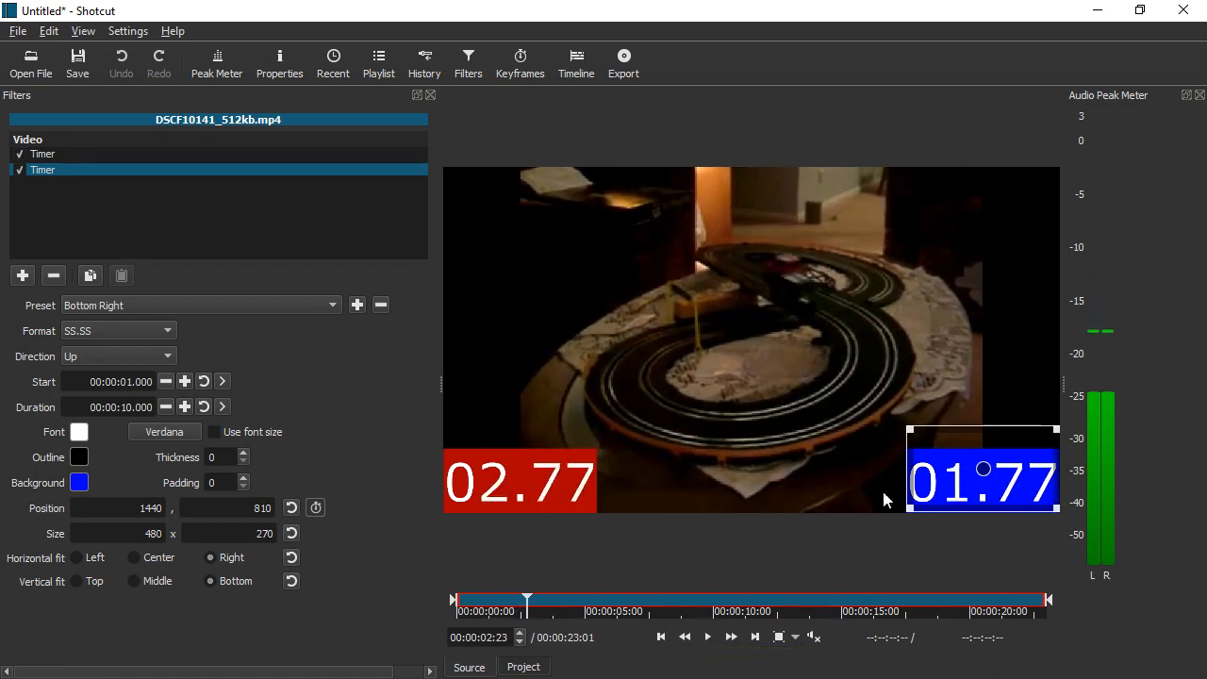
mouse_move(268, 423)
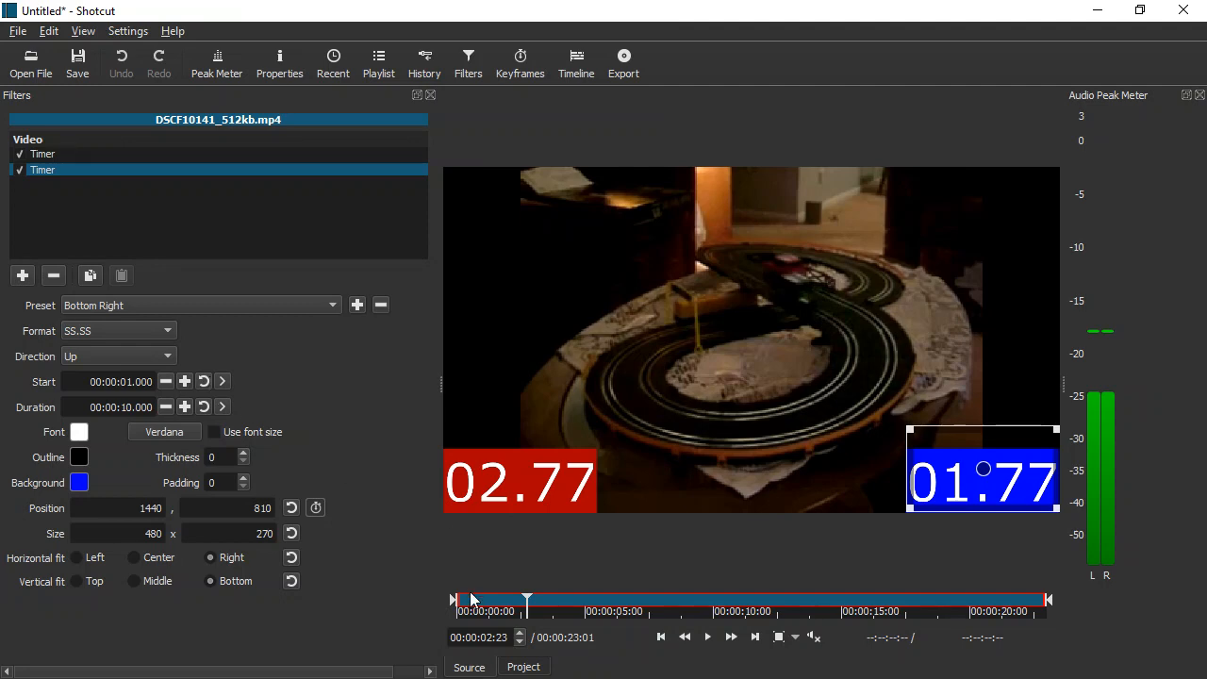
Scrub around the one-second mark to confirm the blue timer holds 00.00 before it, then rewind.
drag(472, 600, 479, 600)
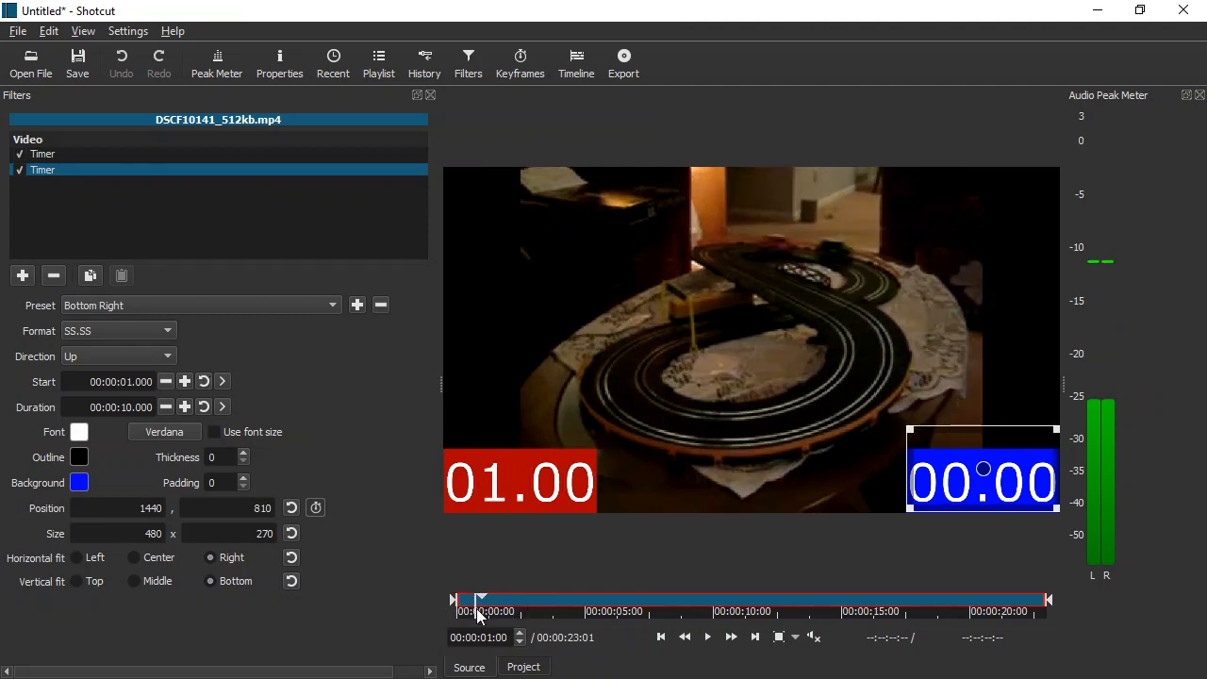
drag(476, 600, 472, 599)
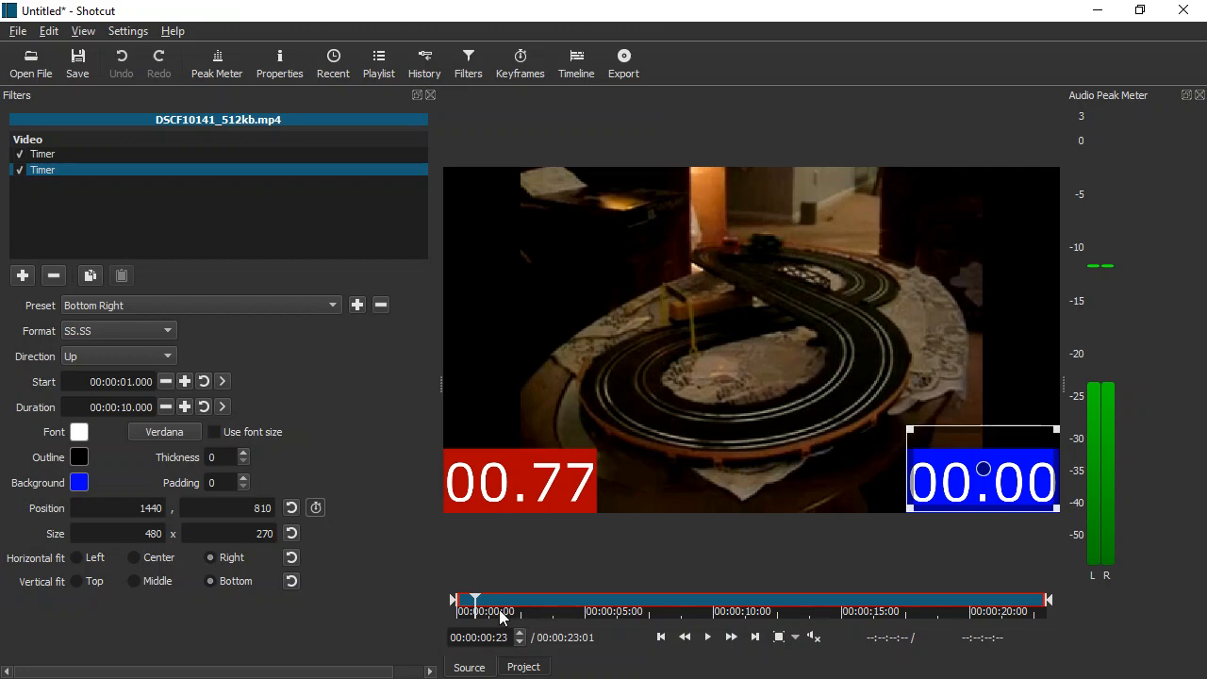
click(456, 600)
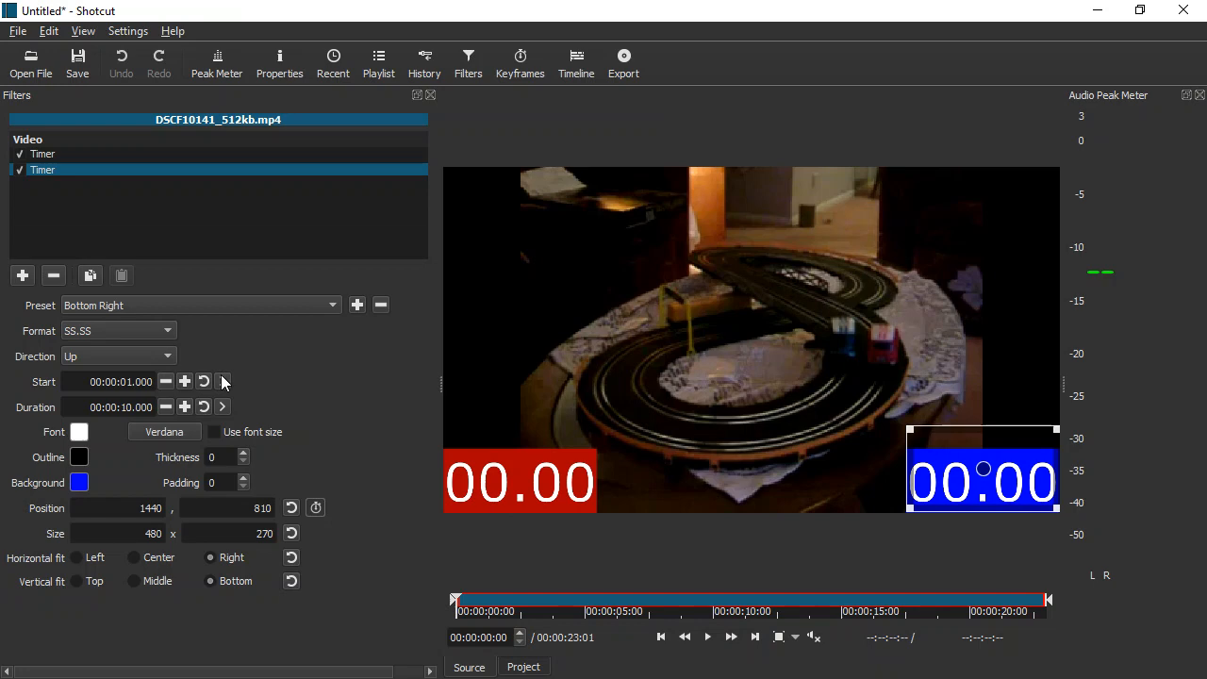
mouse_move(223, 381)
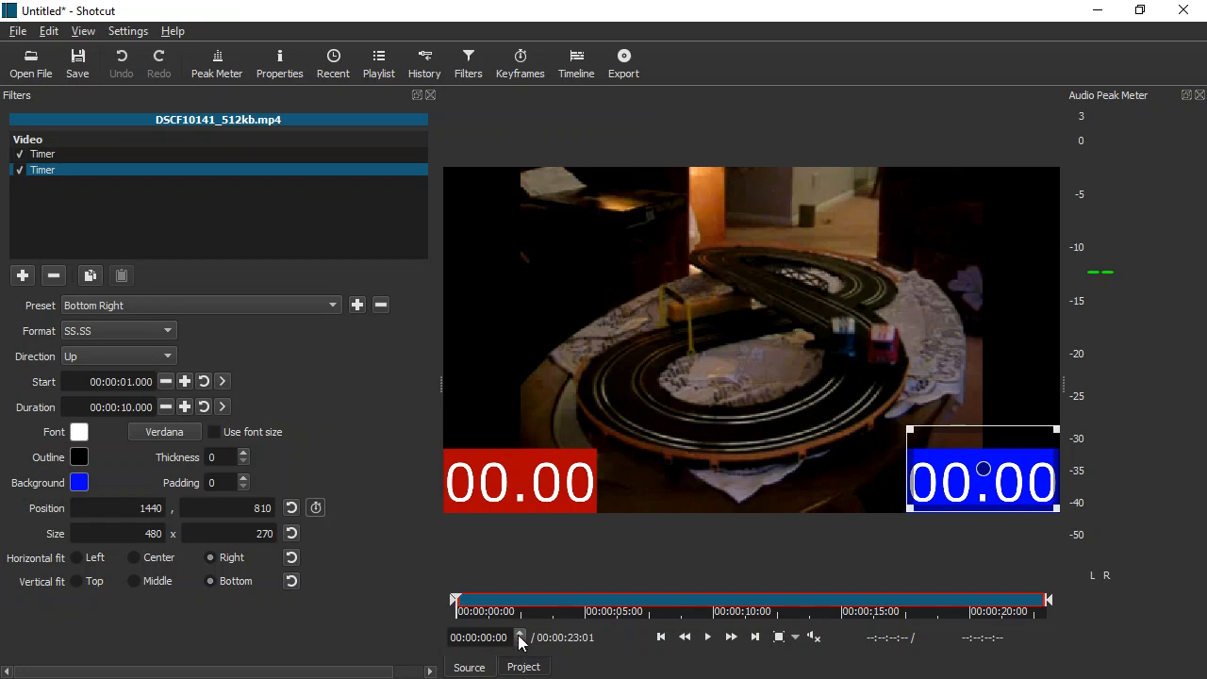
Play to the red car's crossing and set the red Timer's start there (1.700 s).
click(707, 637)
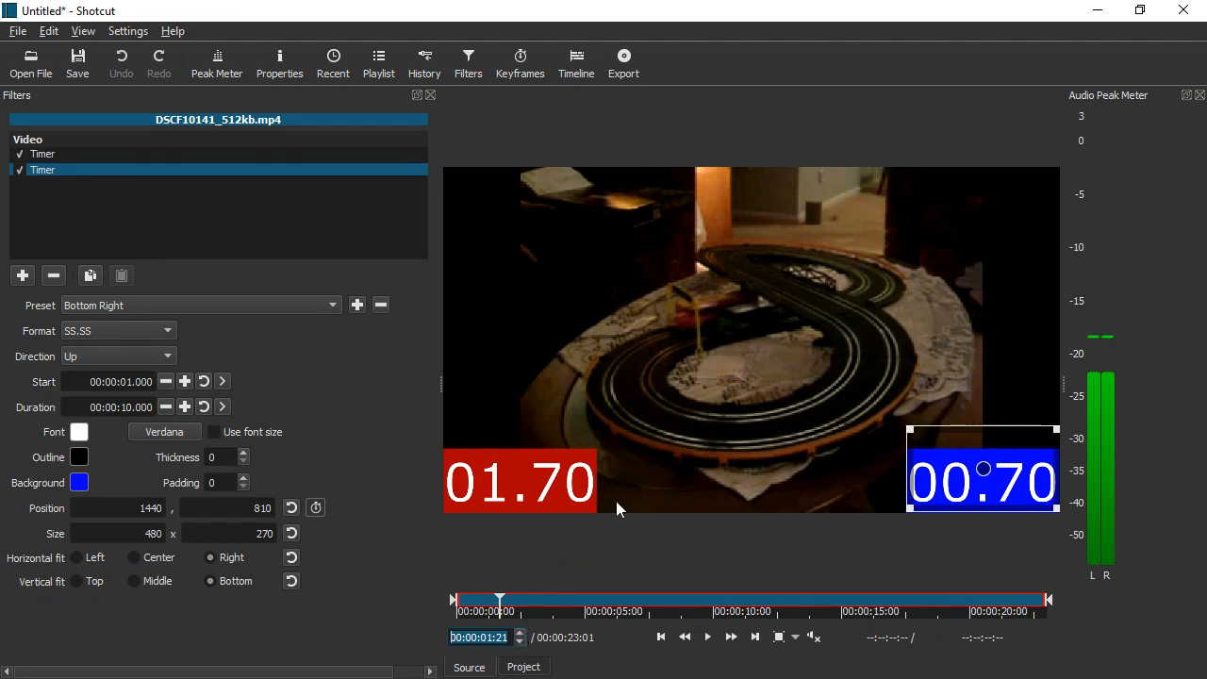
mouse_move(128, 213)
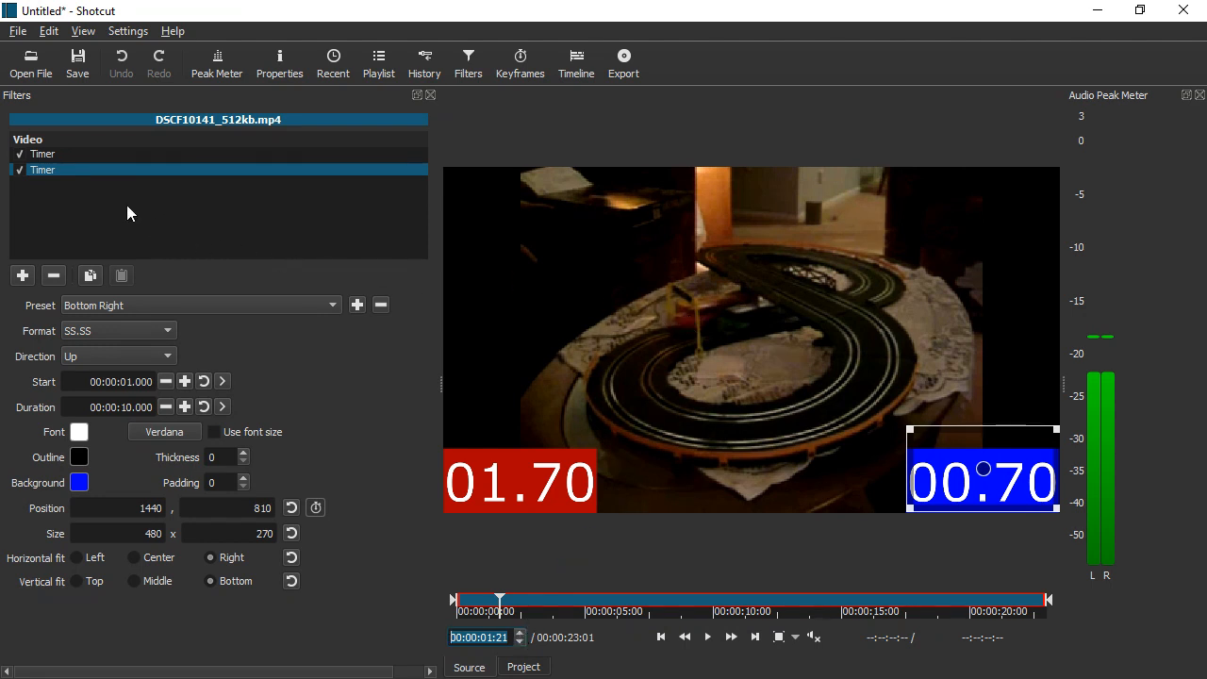
click(42, 154)
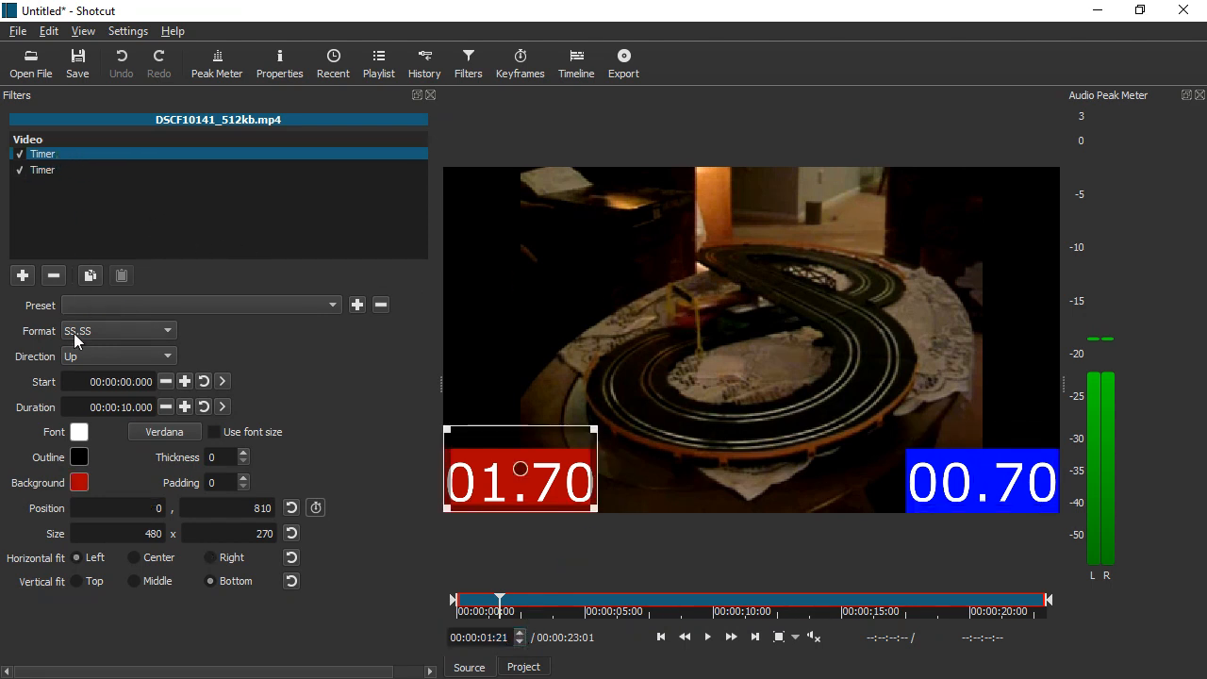
mouse_move(227, 397)
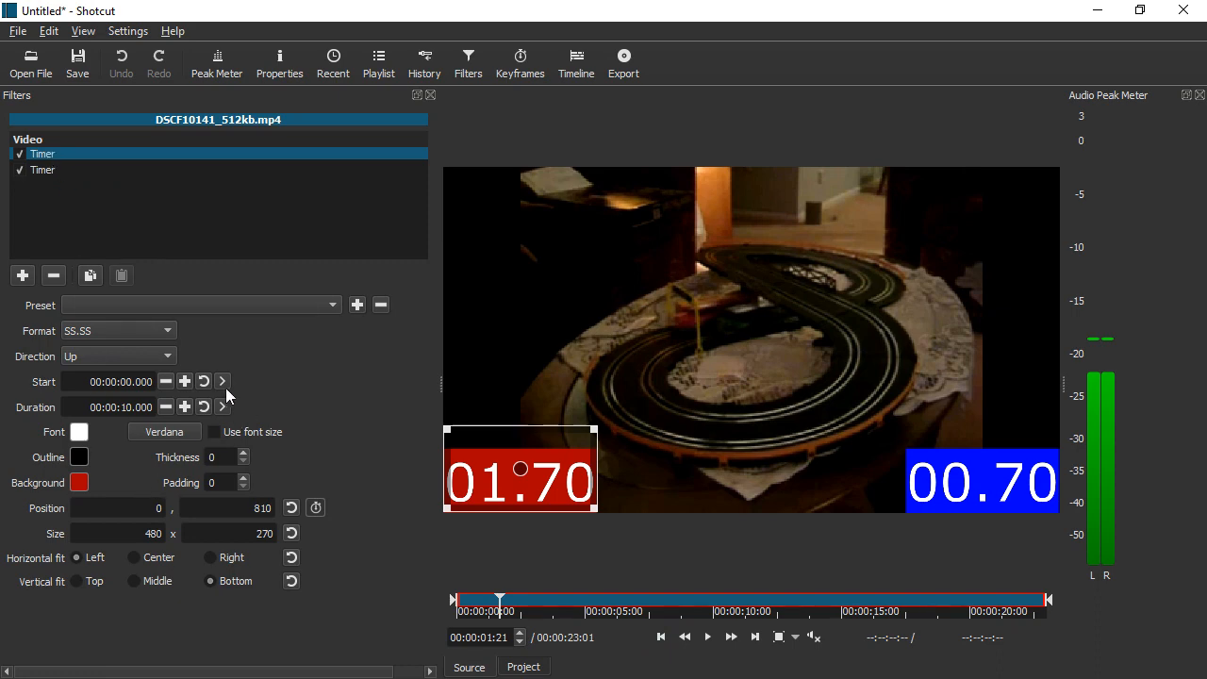
mouse_move(222, 381)
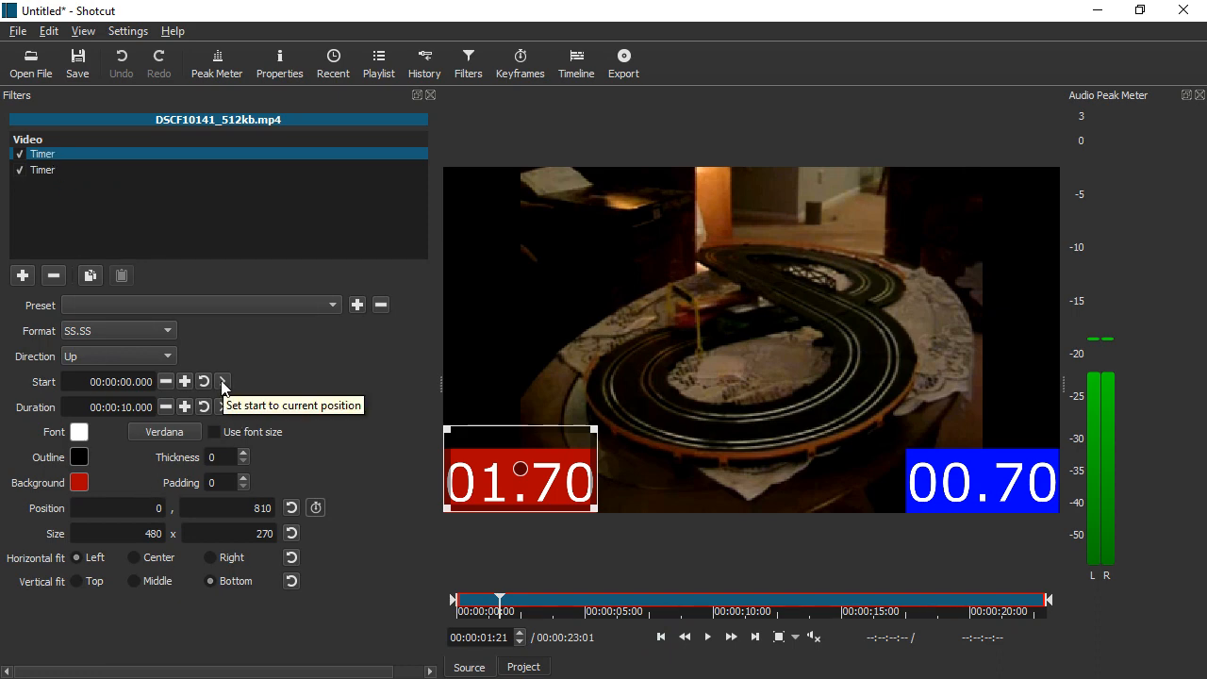
click(222, 381)
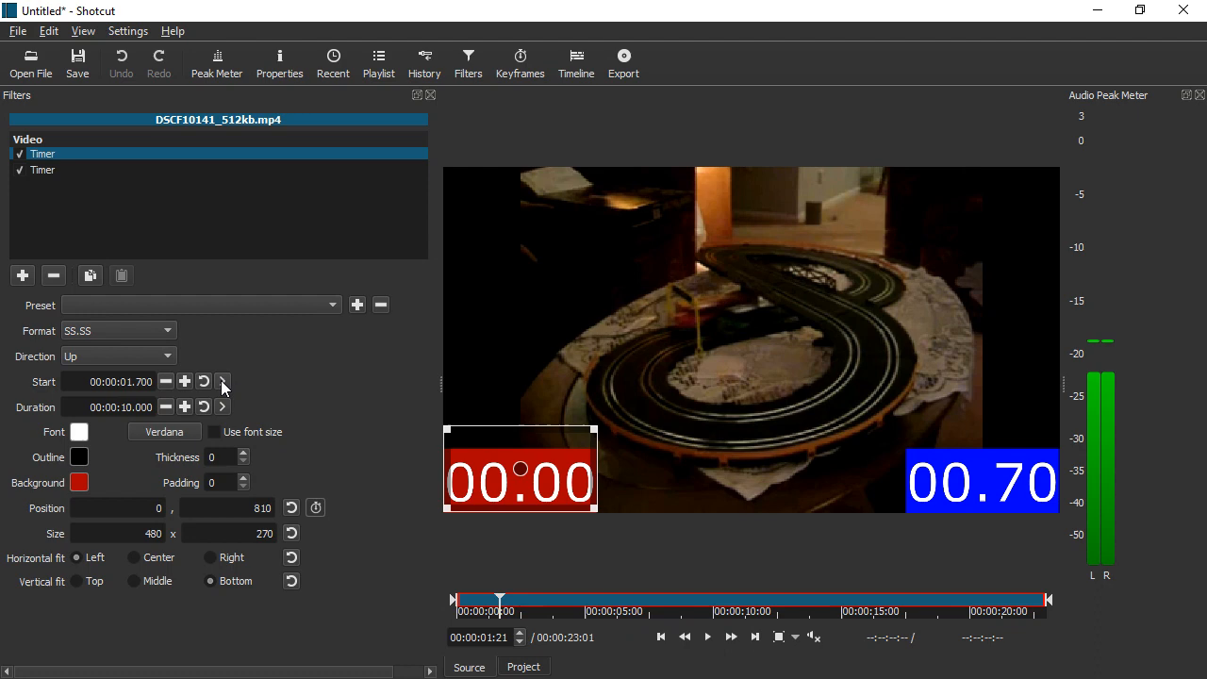
mouse_move(524, 634)
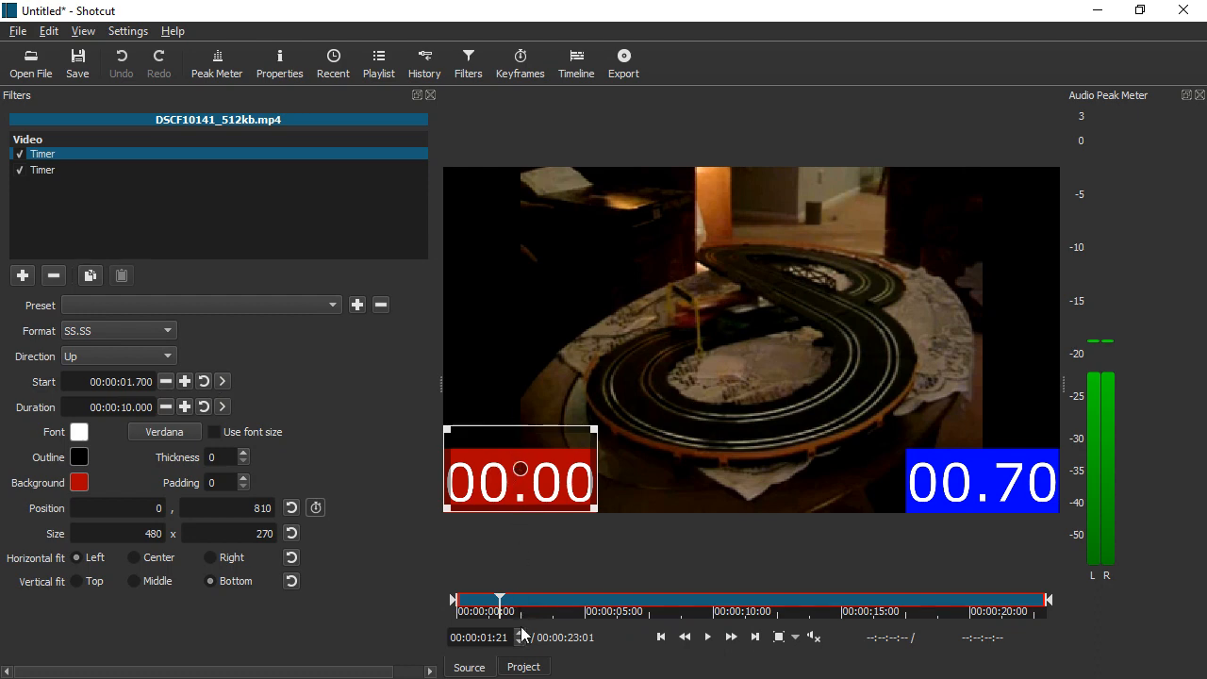
Advance to the blue car's crossing and set the blue Timer's start there (1.767 s).
click(732, 636)
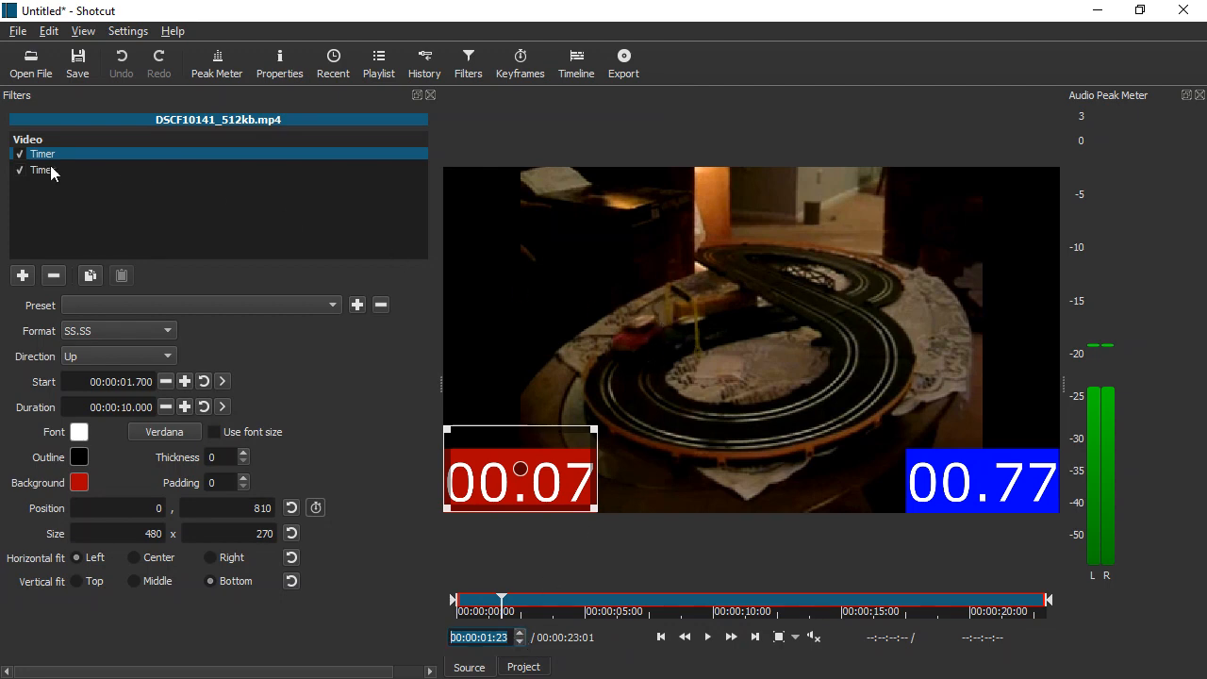
click(42, 170)
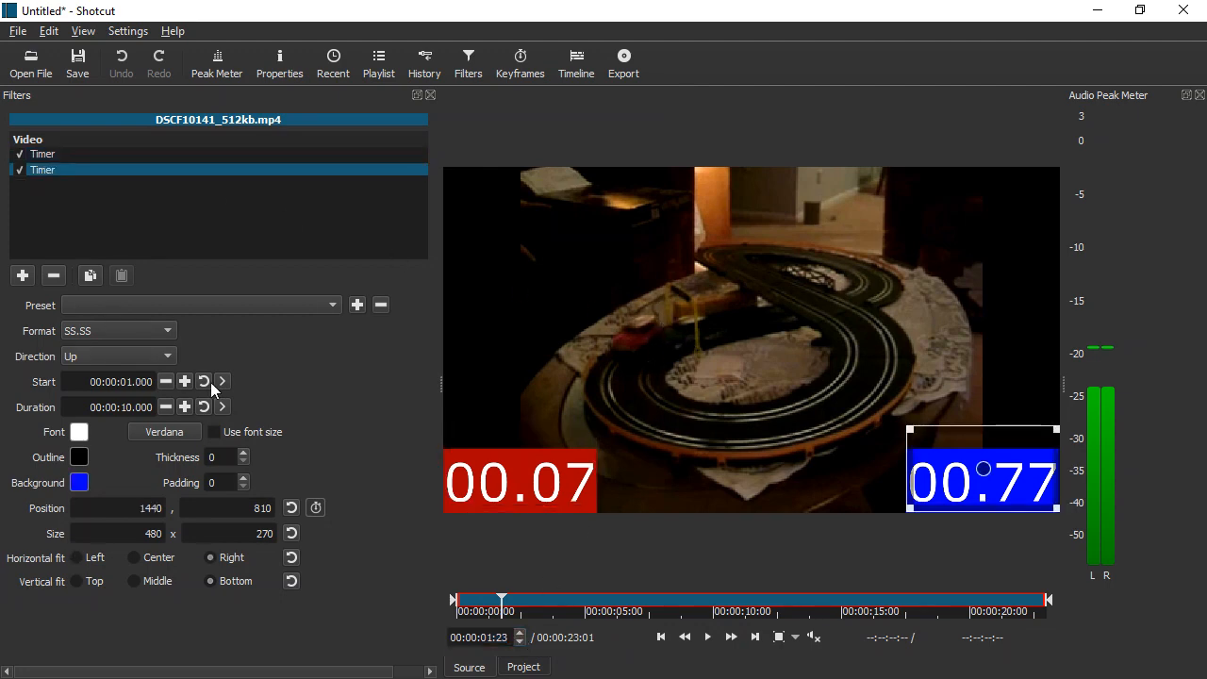
click(223, 381)
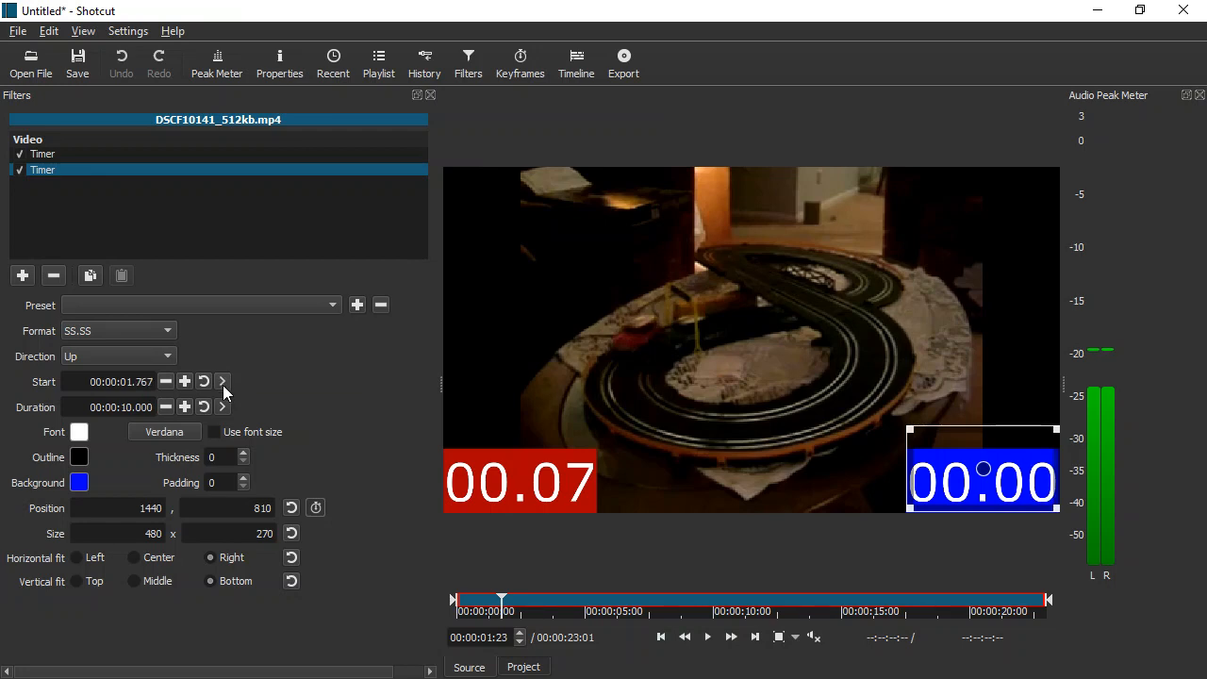
mouse_move(708, 638)
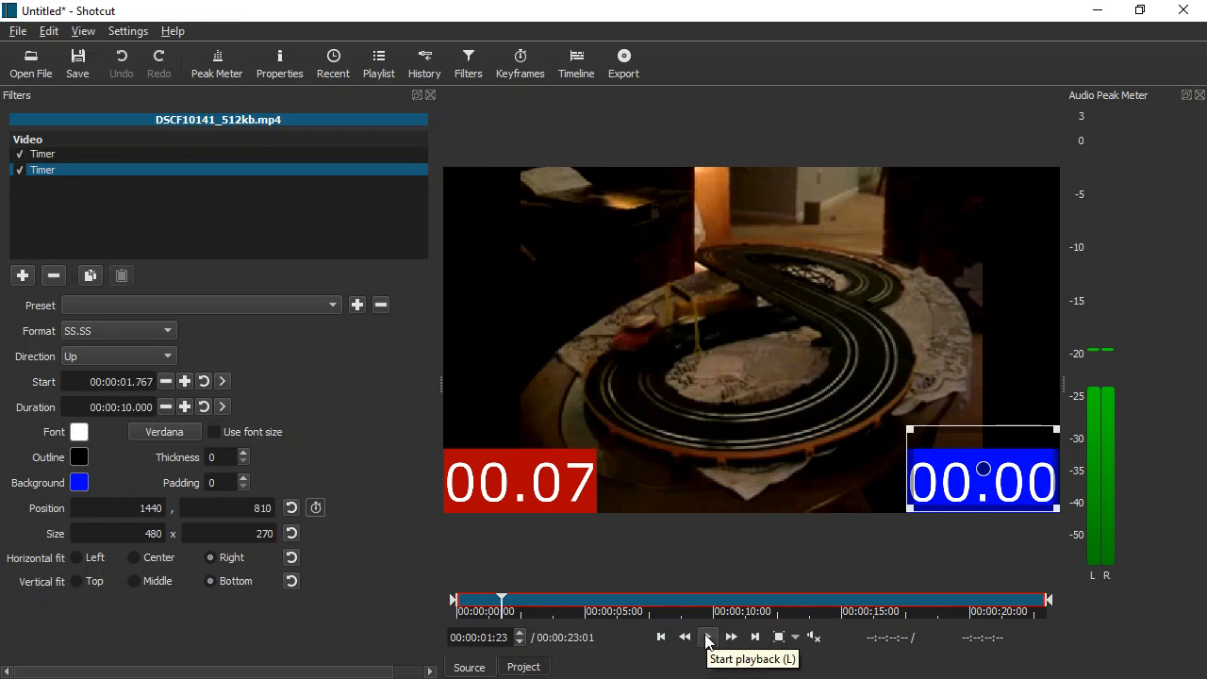
Play to the red car's finish frame and set the red Timer's end there, giving 02.13.
click(707, 638)
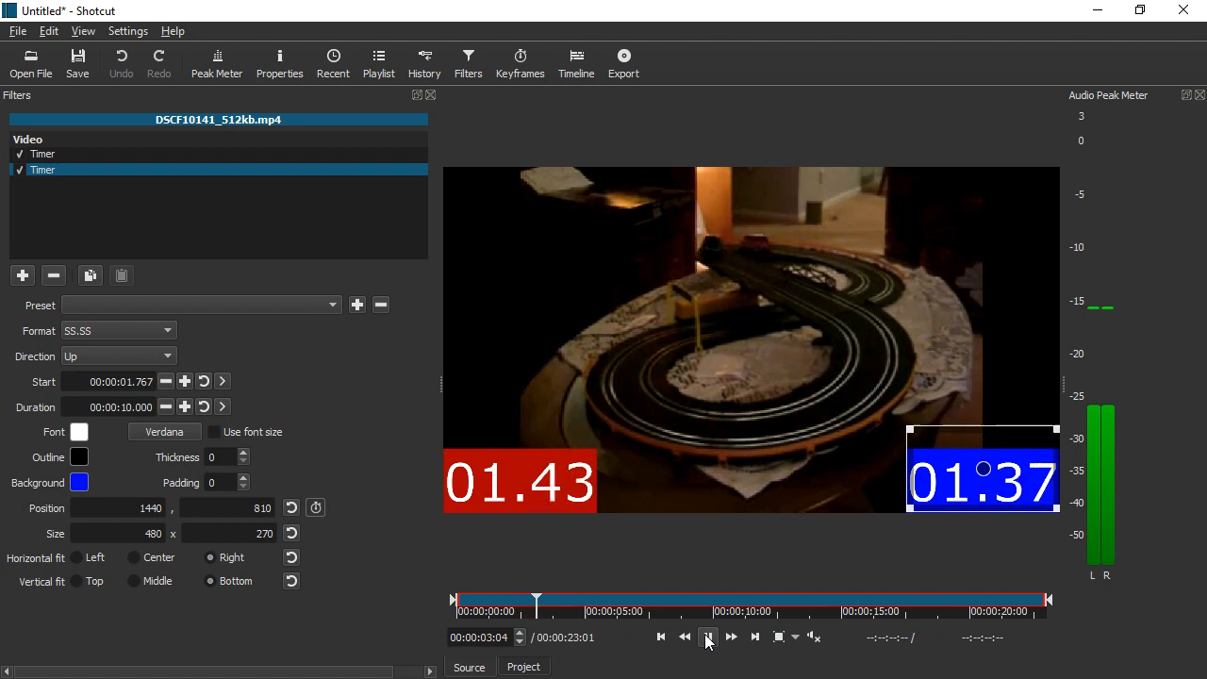
click(707, 638)
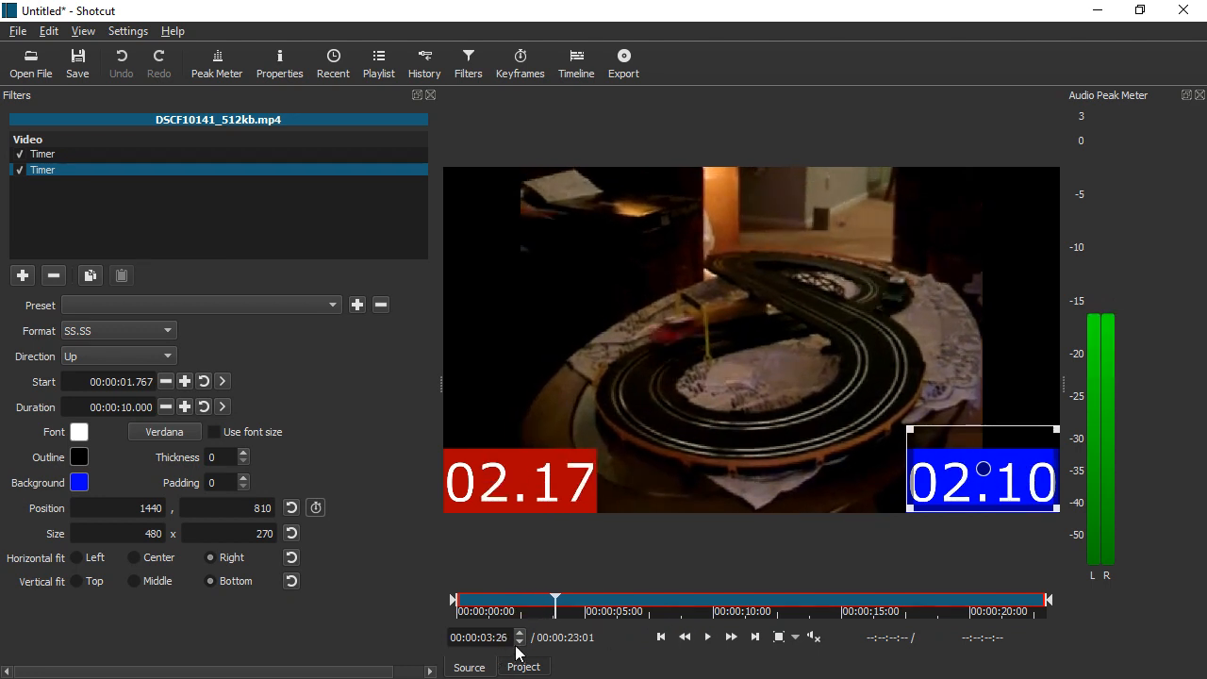
click(519, 642)
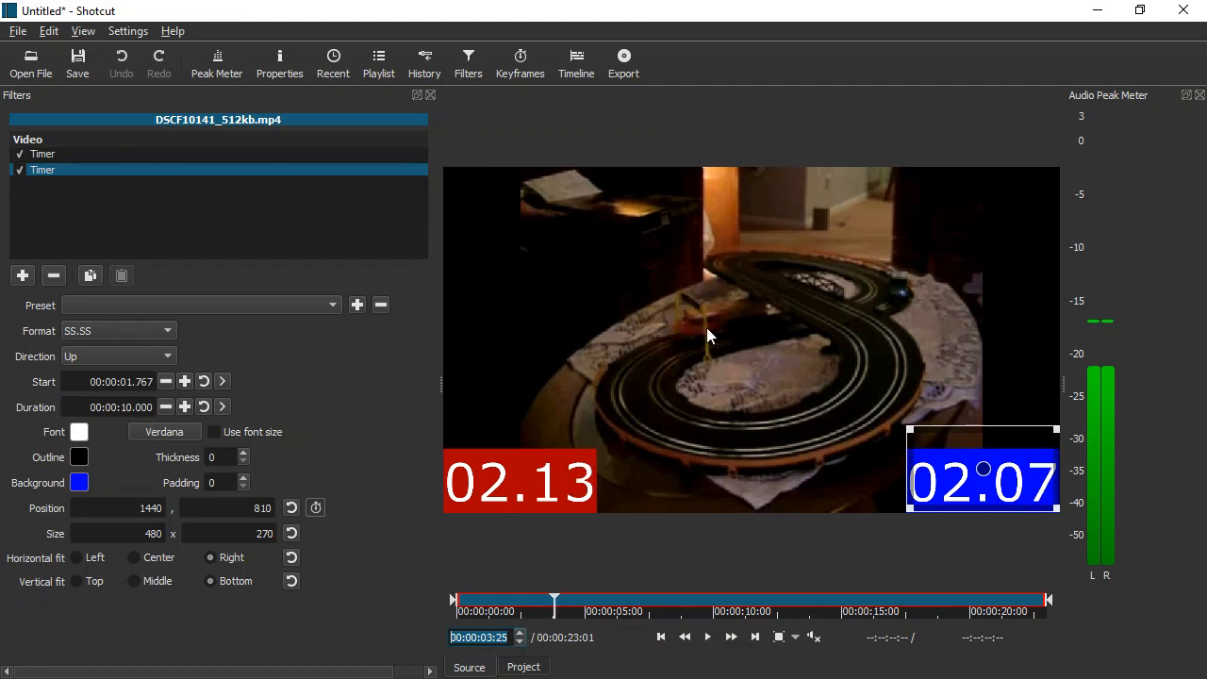
click(41, 155)
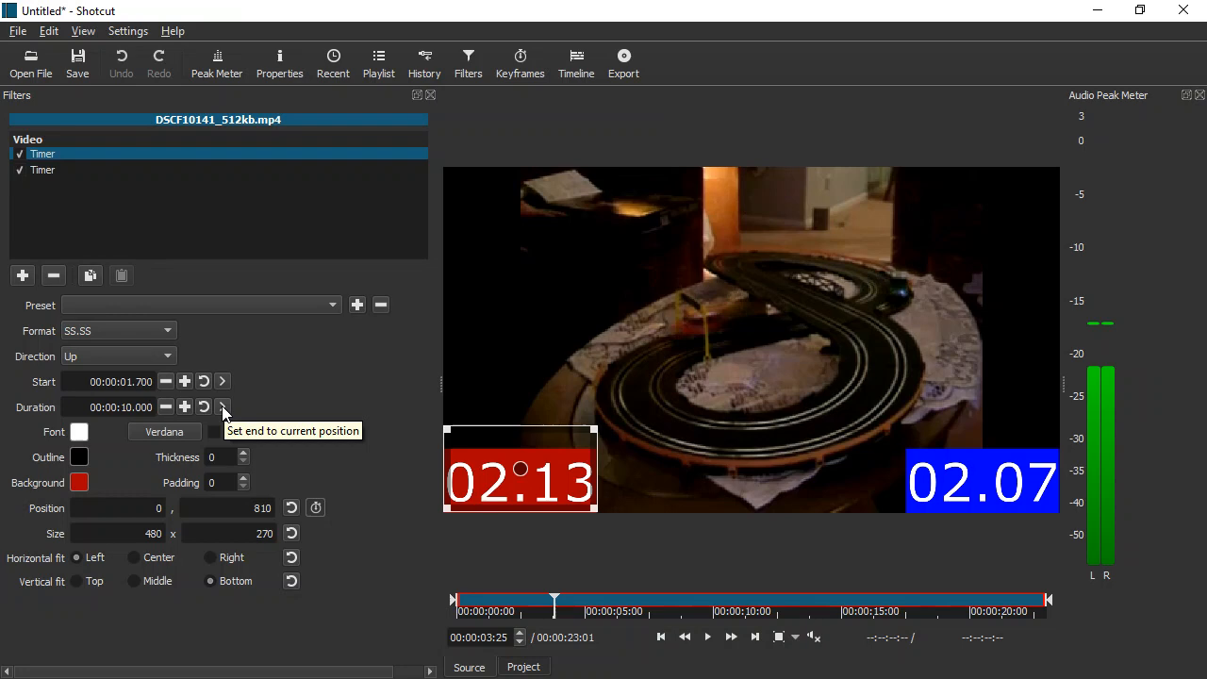
click(223, 408)
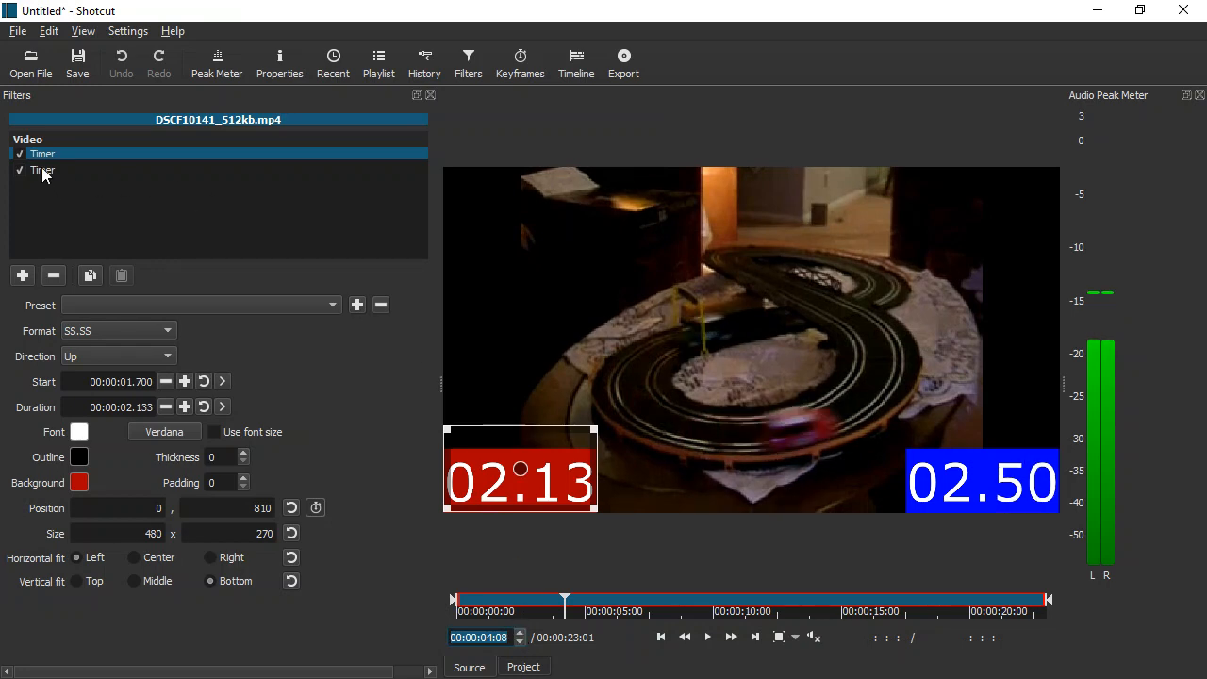
Set the blue Timer's end at the blue car's finish, giving 02.50.
click(41, 170)
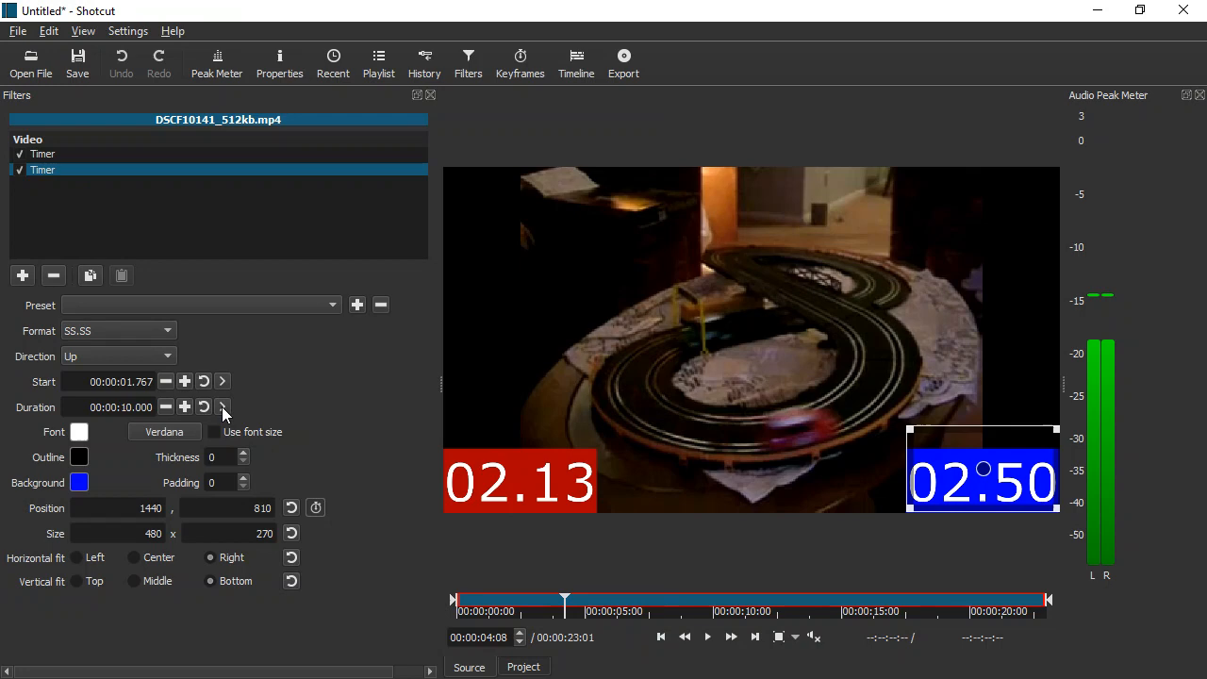
mouse_move(223, 407)
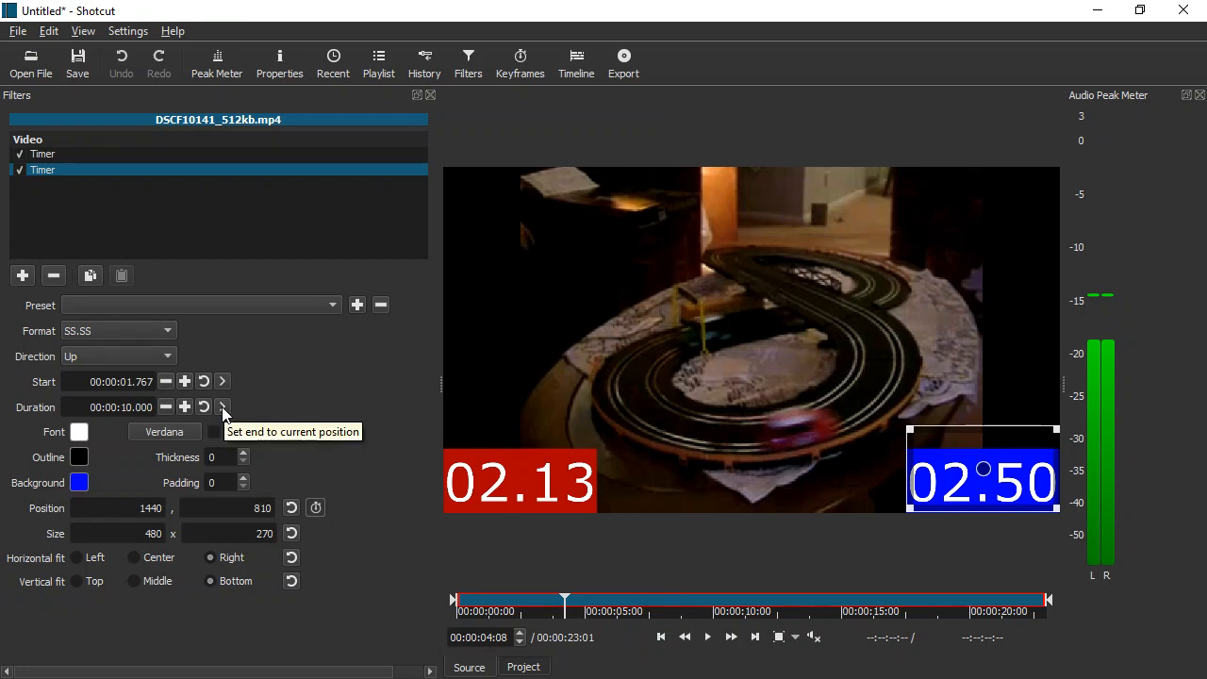
click(223, 408)
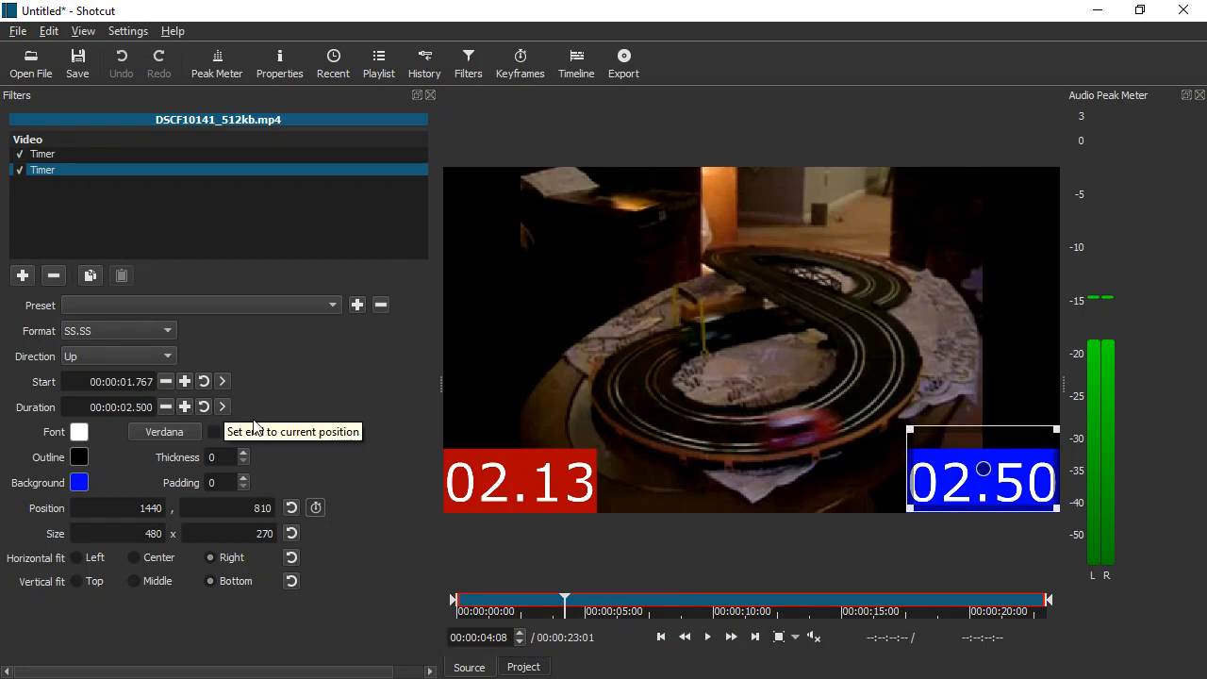
mouse_move(551, 561)
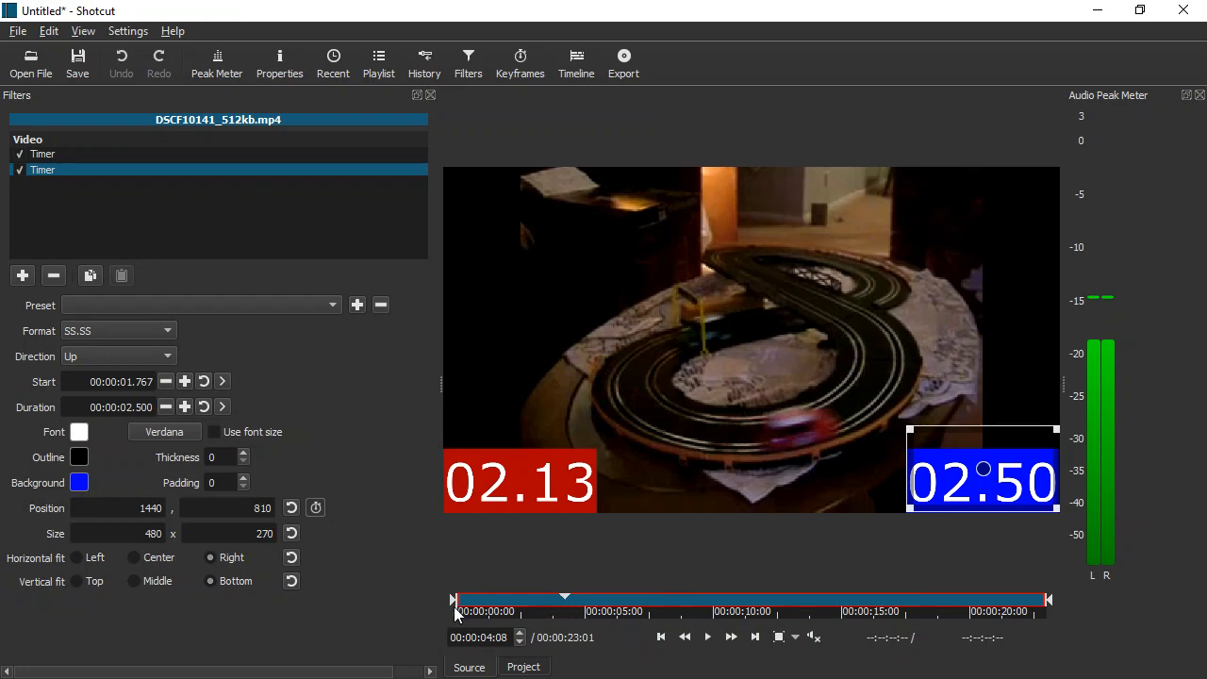
click(708, 638)
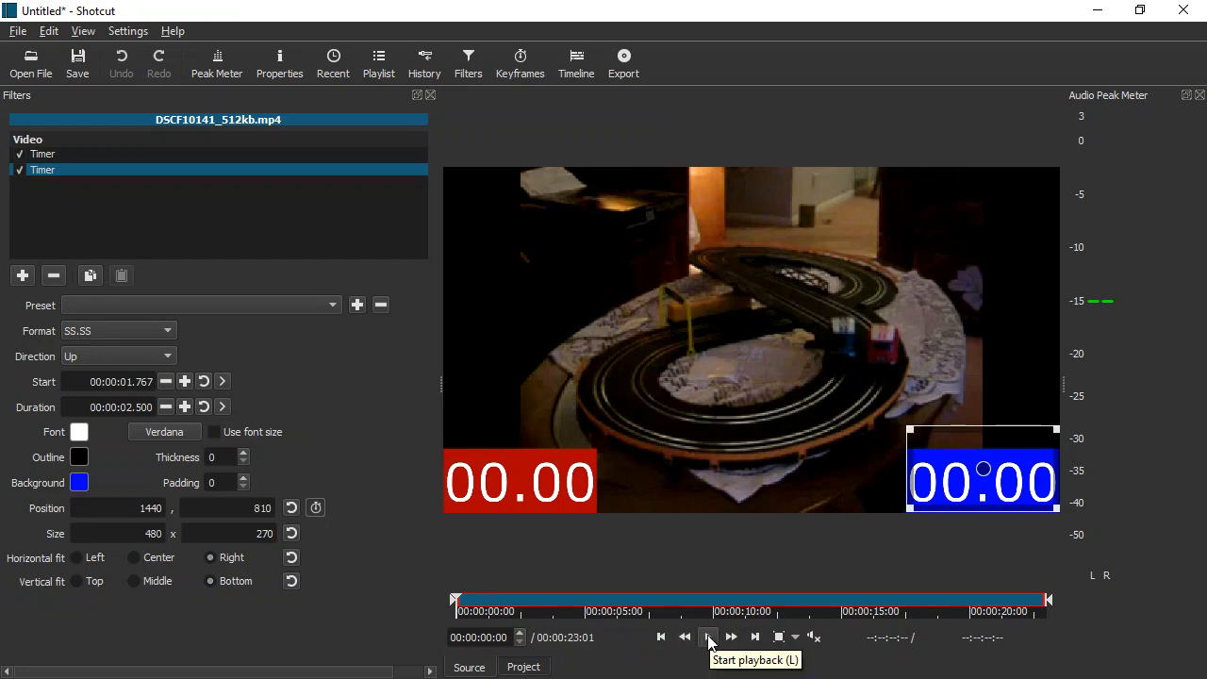
click(709, 638)
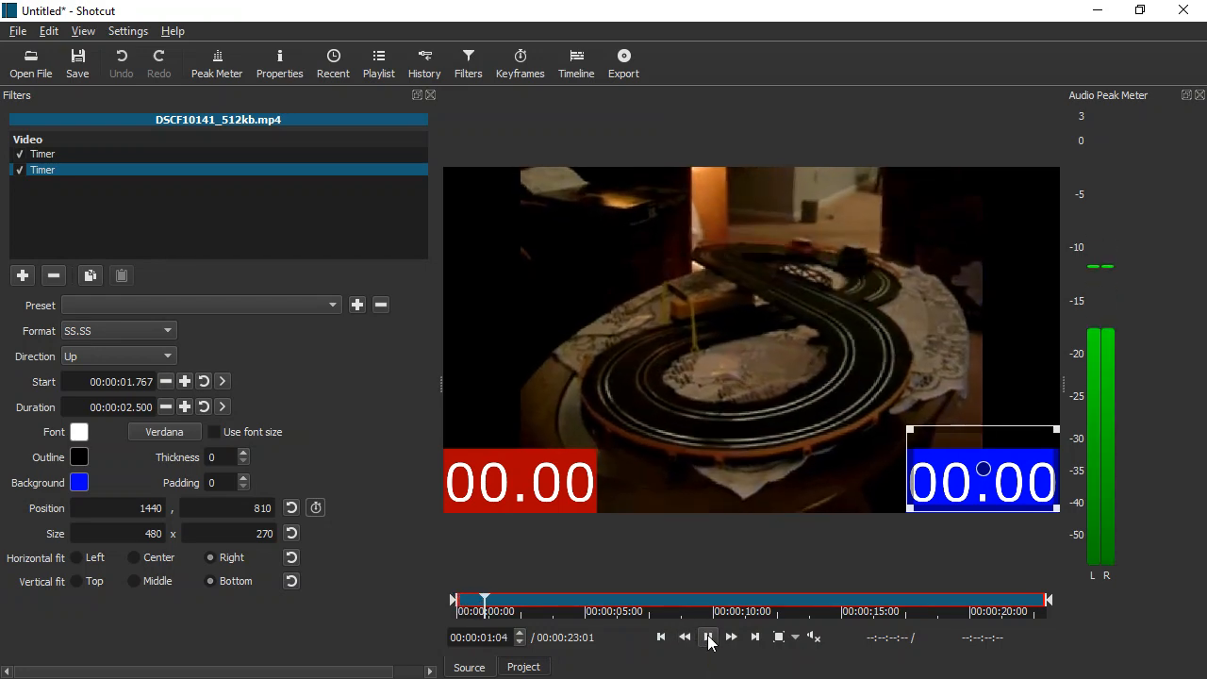
click(710, 637)
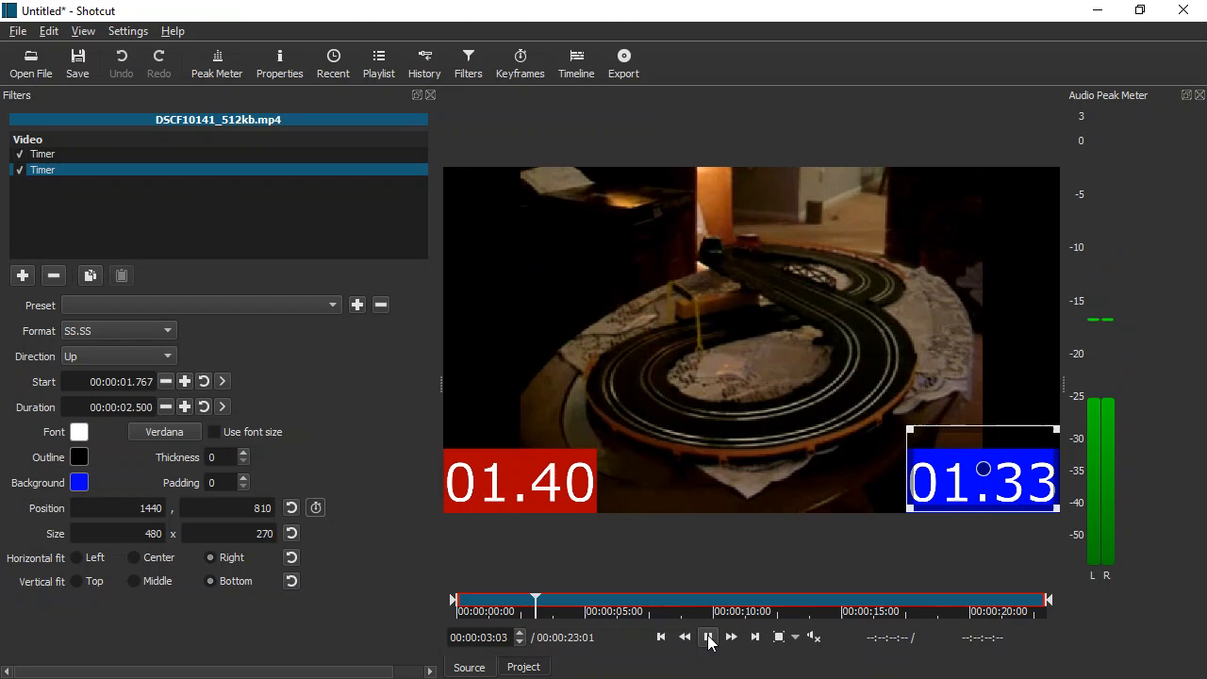
click(710, 638)
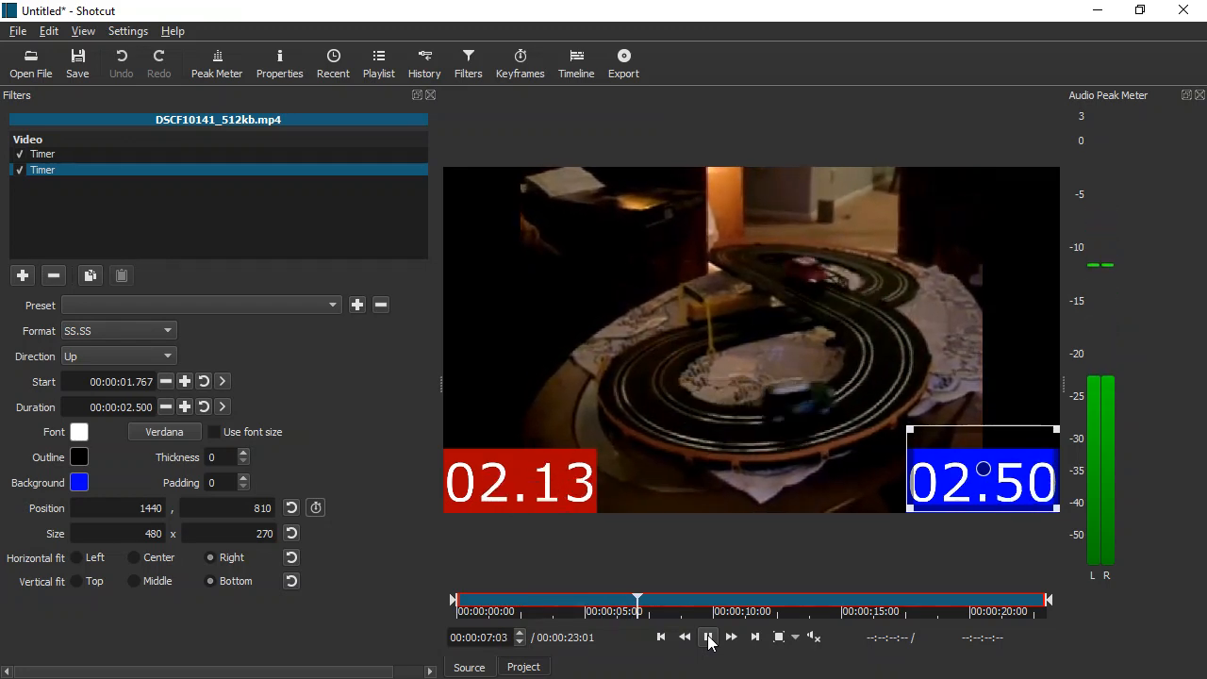
click(710, 638)
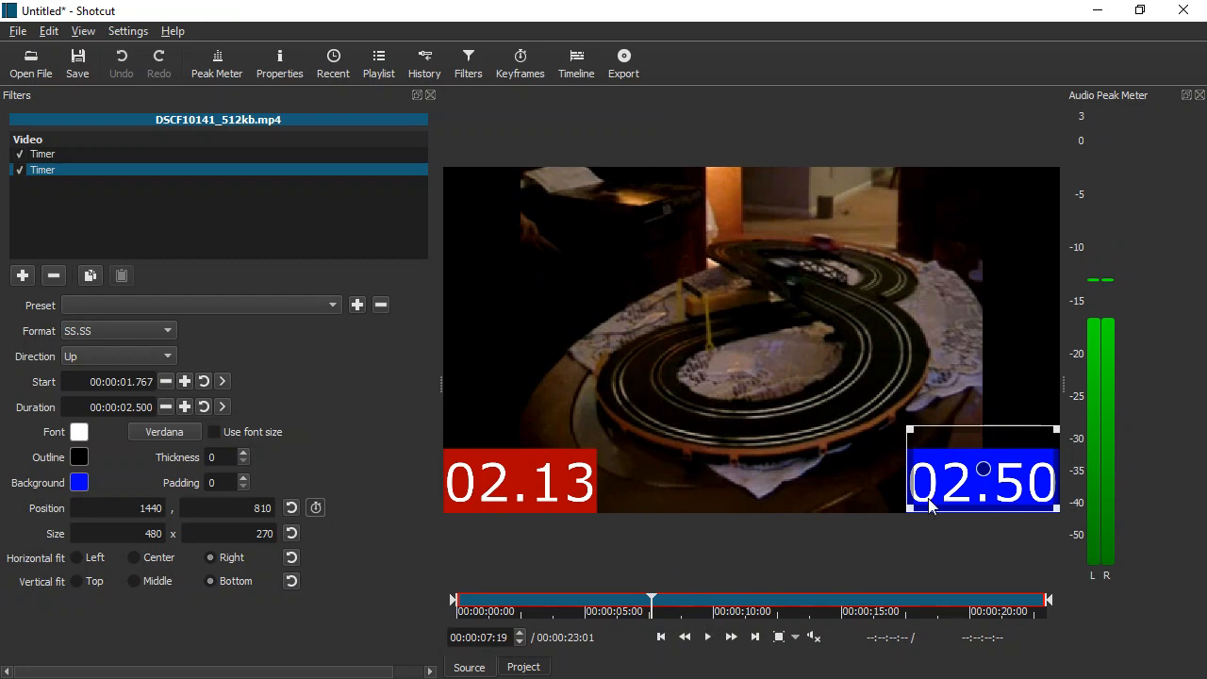
mouse_move(551, 509)
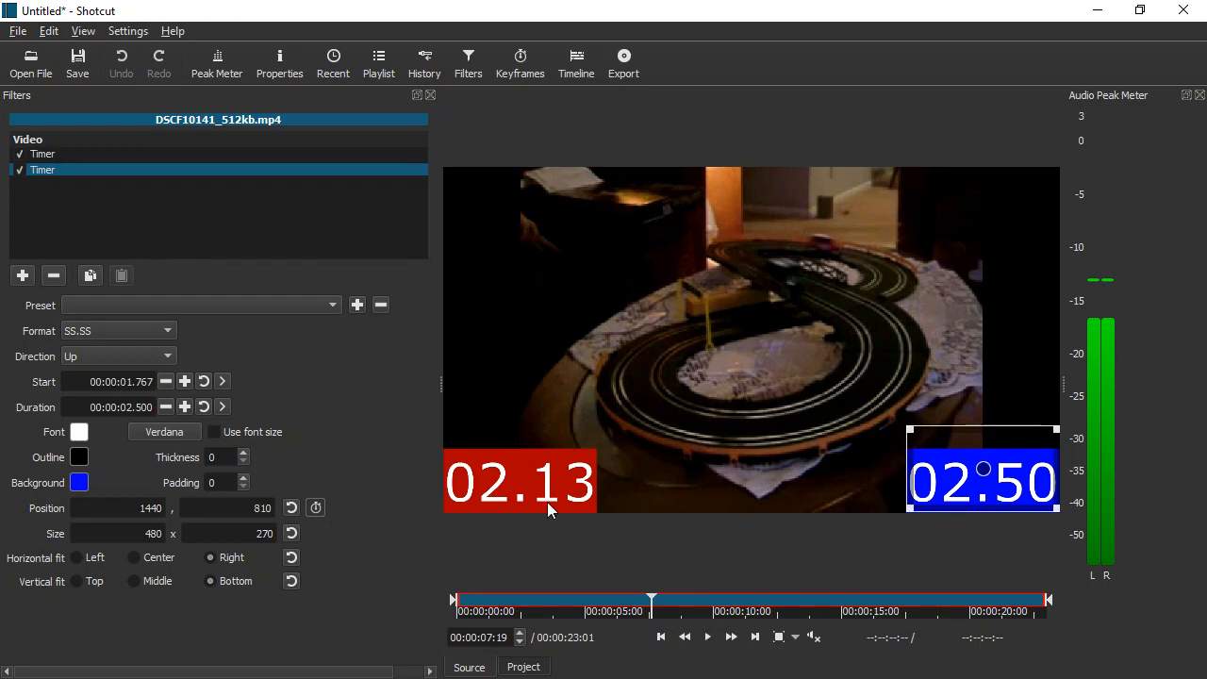
mouse_move(437, 379)
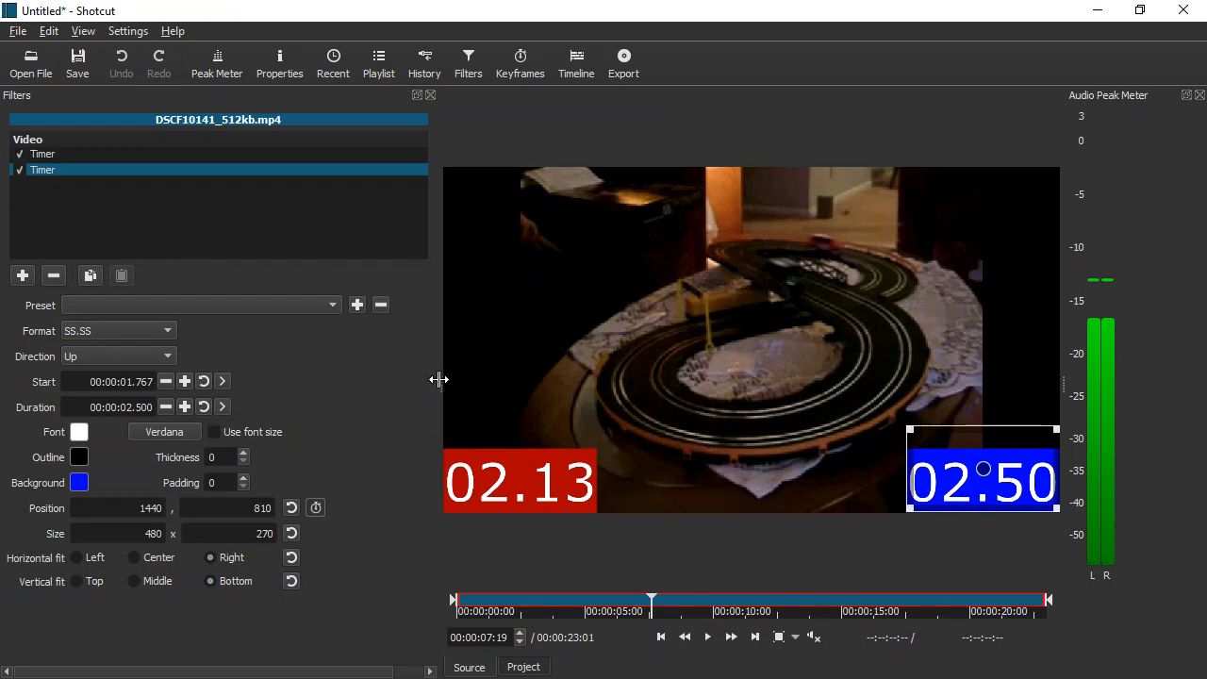